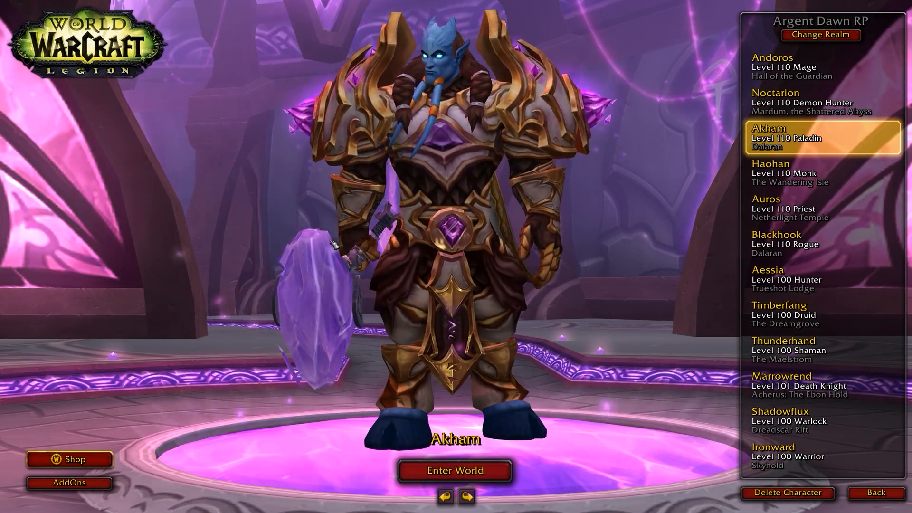
Step: Review the installed addons list and close it
left_click(68, 483)
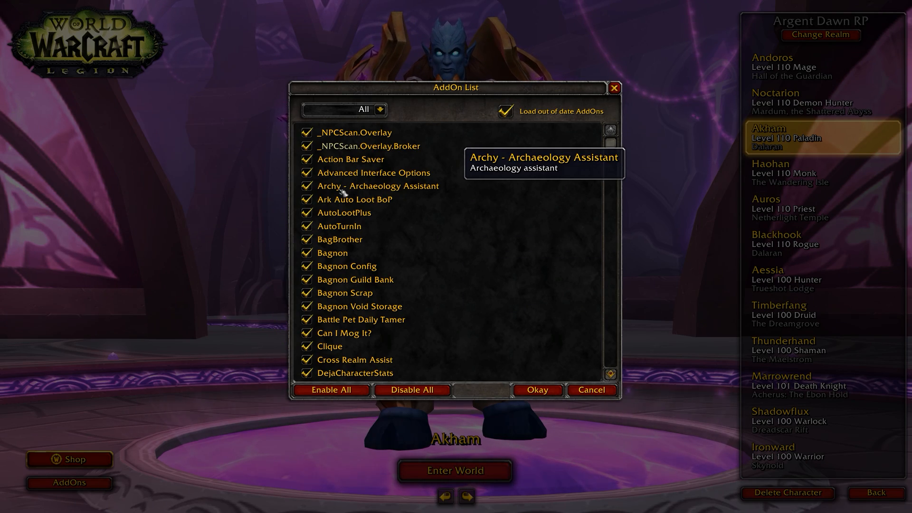
mouse_move(340, 239)
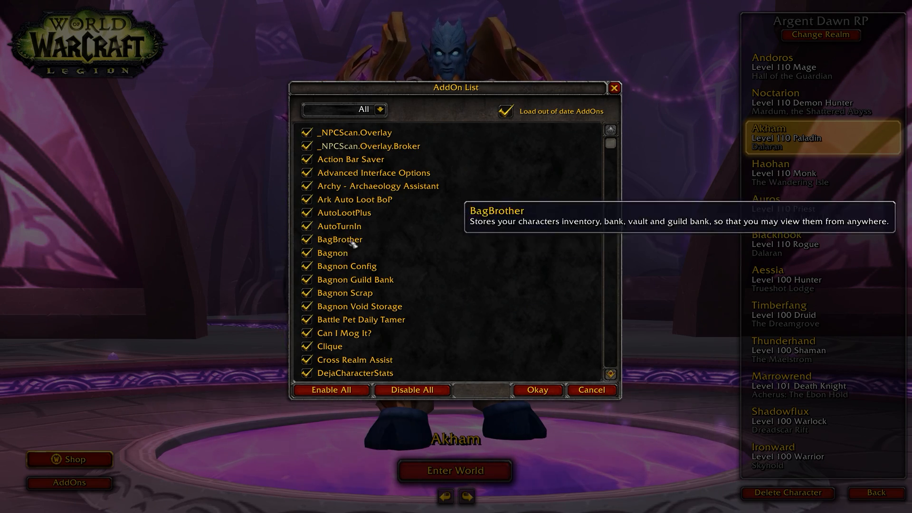
scroll("down", 3)
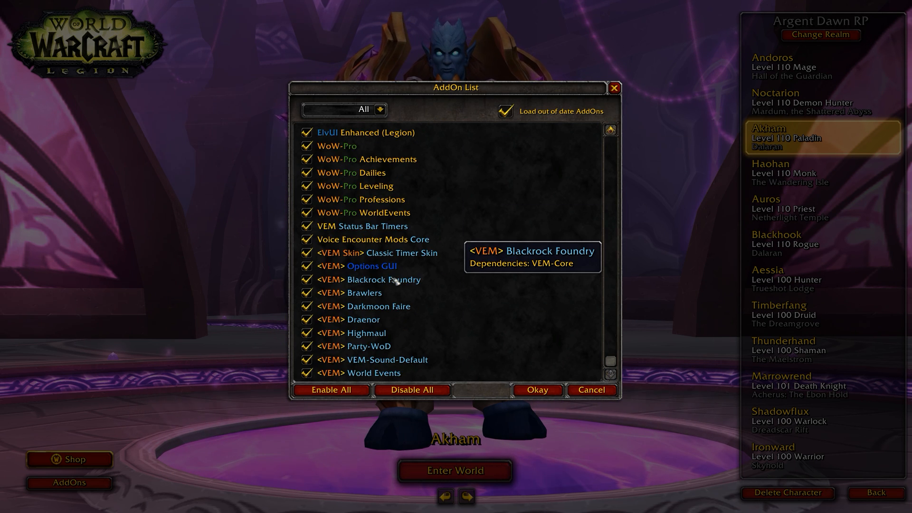
scroll("up", 3)
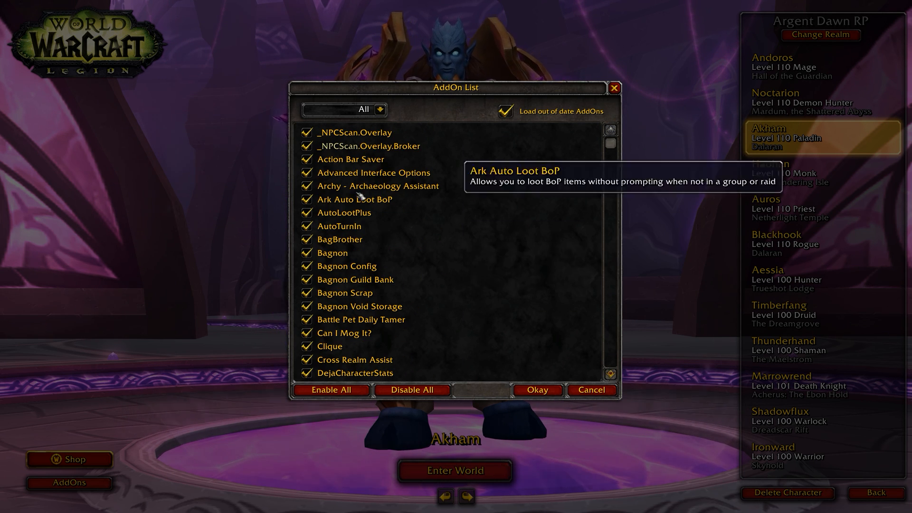
mouse_move(537, 389)
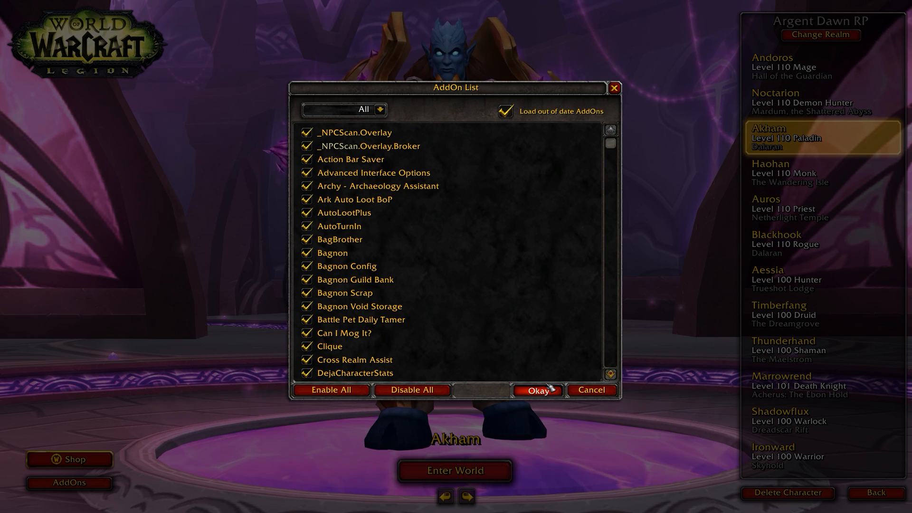
left_click(536, 389)
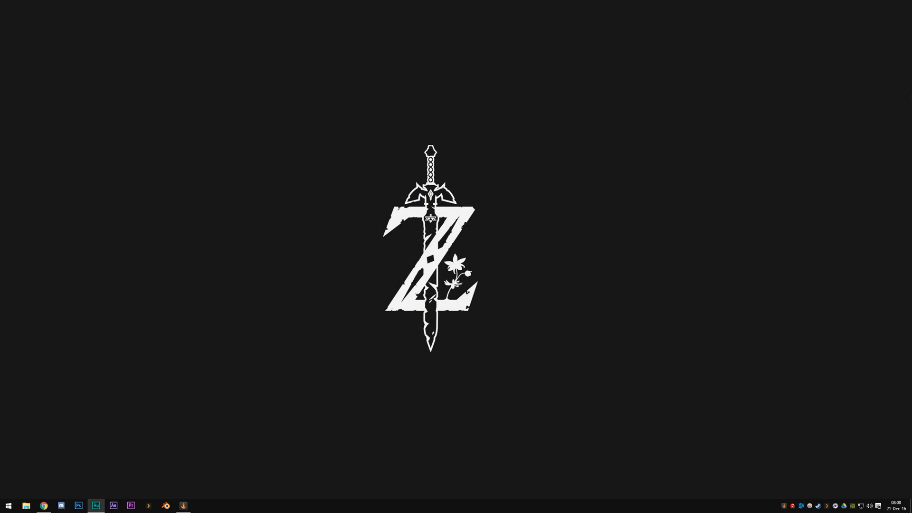
mouse_move(390, 150)
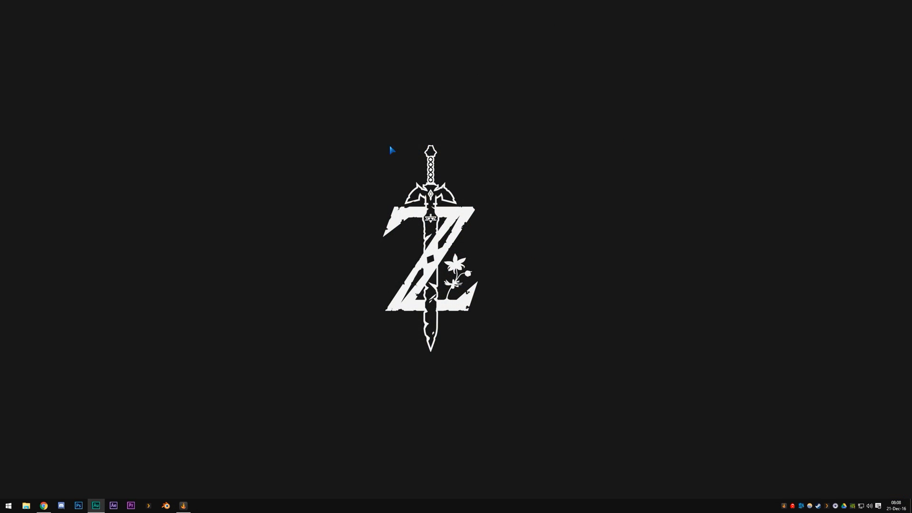
mouse_move(245, 152)
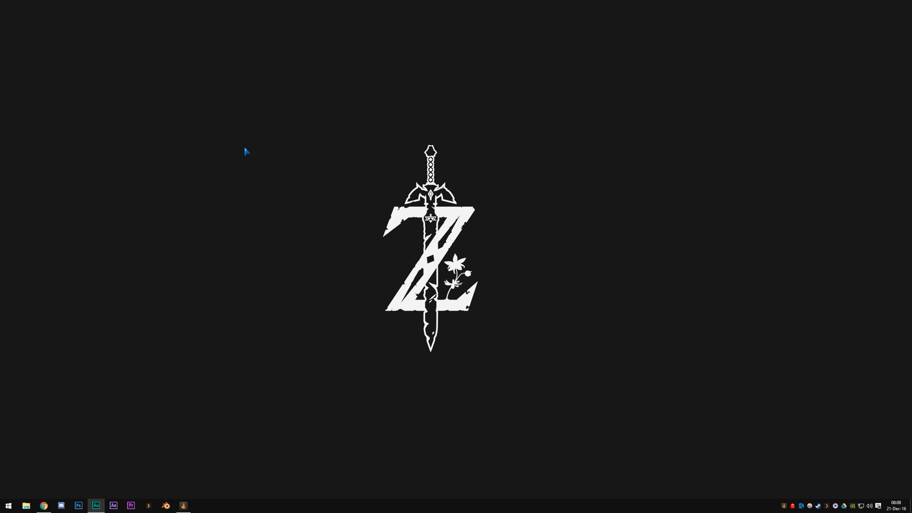
Step: Browse Games (D:) > GAMES > World of Warcraft > Interface > AddOns, then return to the game folder
left_click(27, 506)
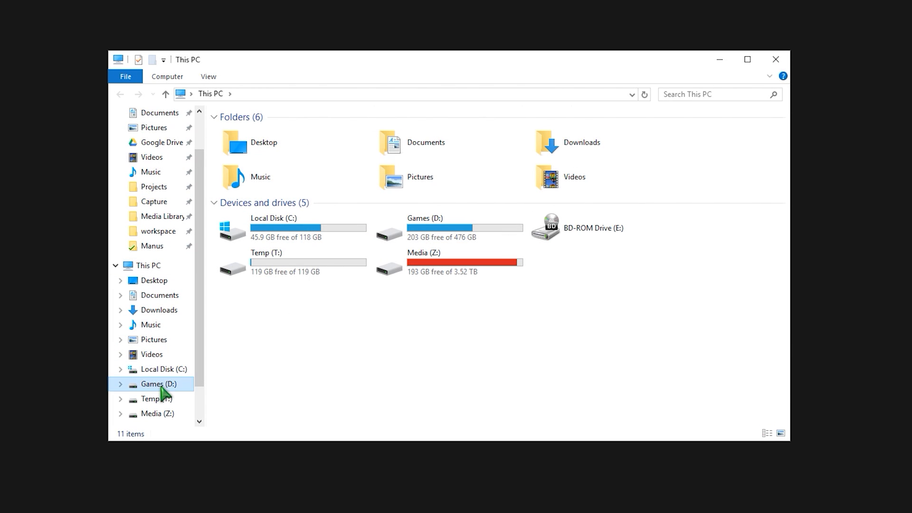
double_click(152, 383)
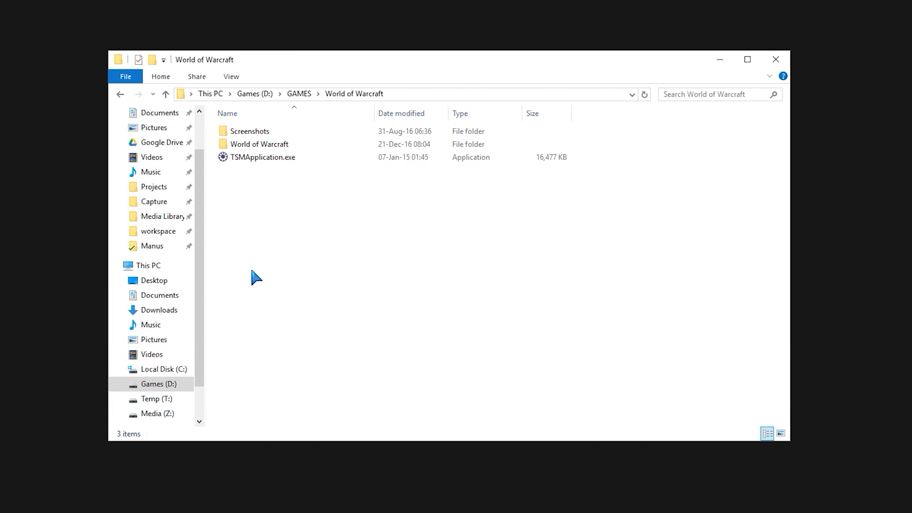
double_click(258, 143)
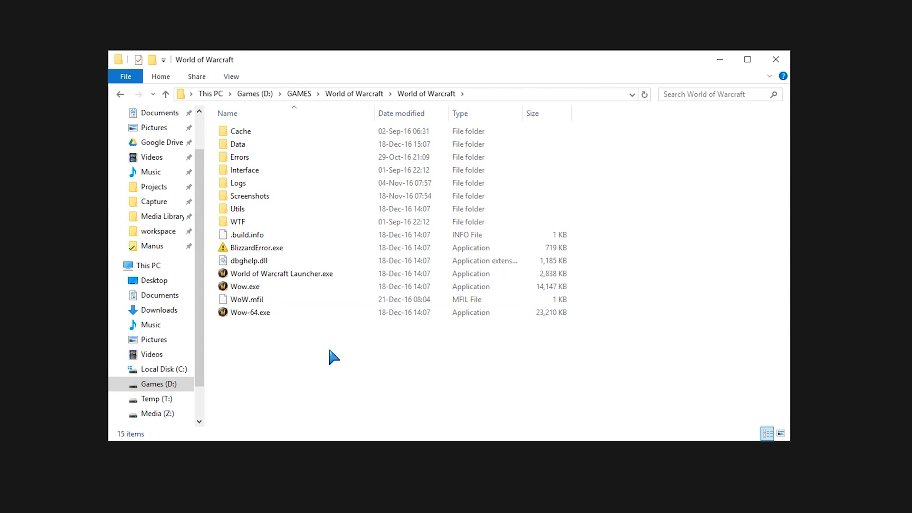
left_click(248, 260)
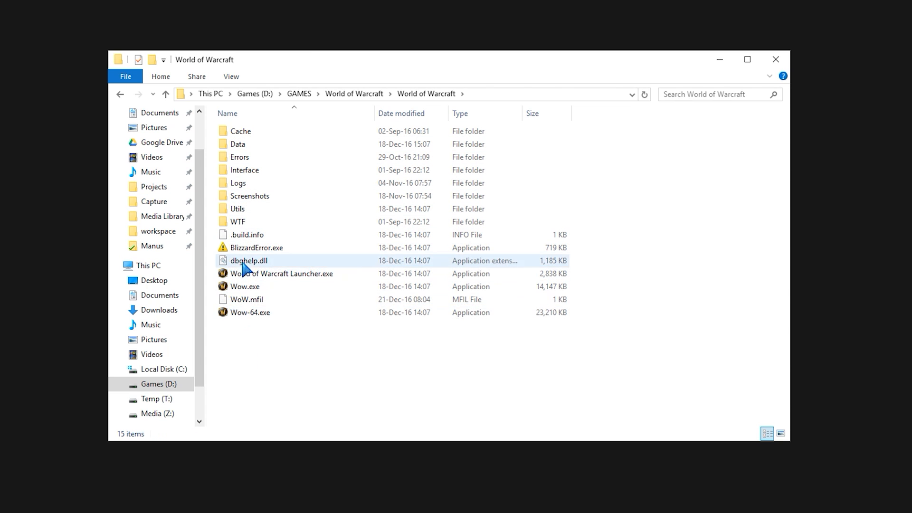
left_click(237, 208)
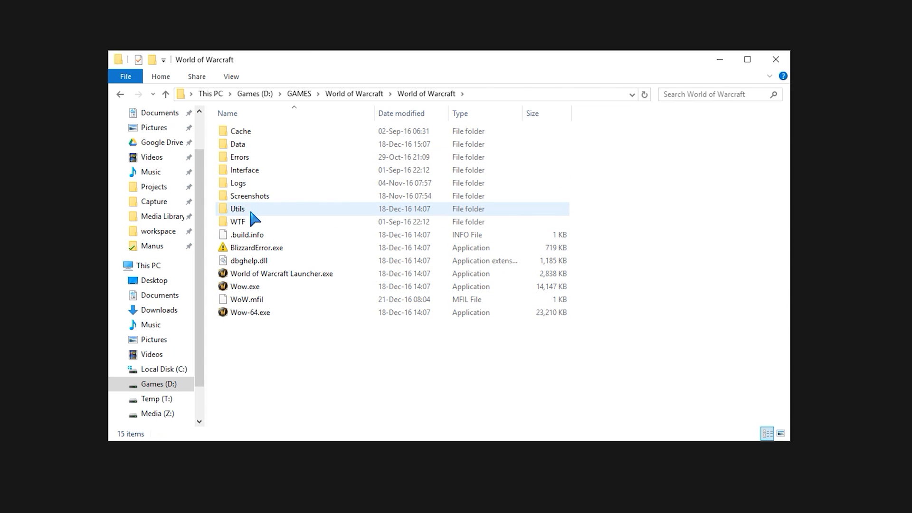
double_click(244, 170)
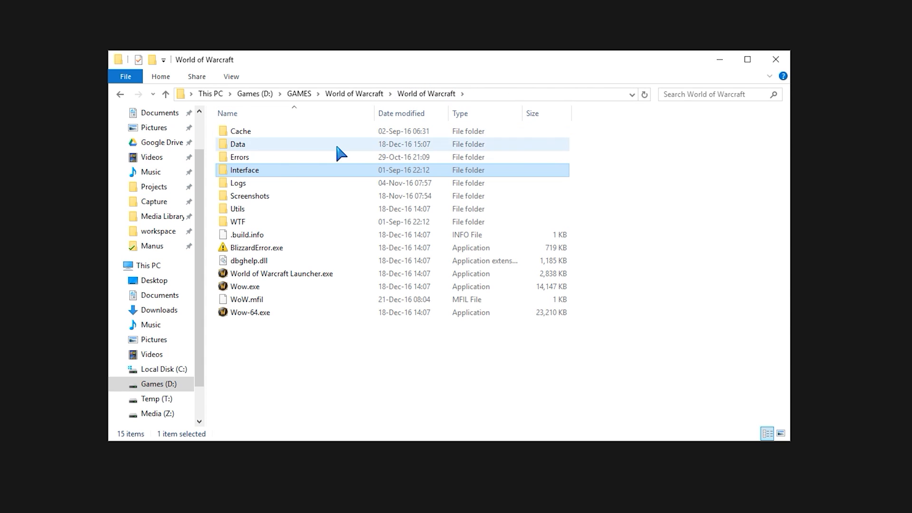
double_click(244, 170)
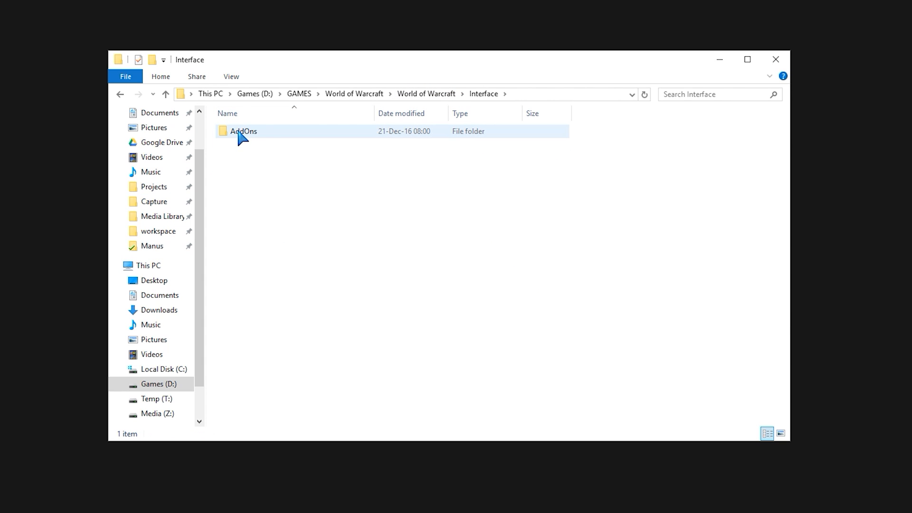
double_click(242, 132)
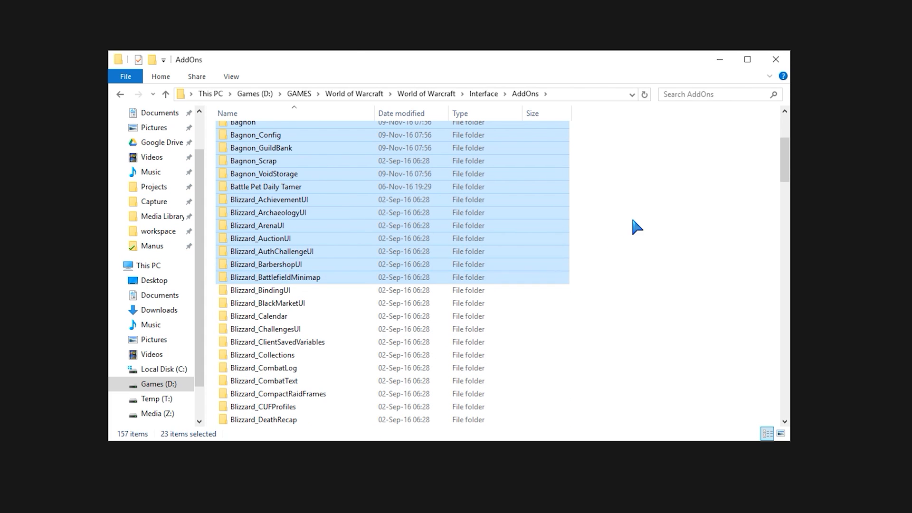
left_click(261, 289)
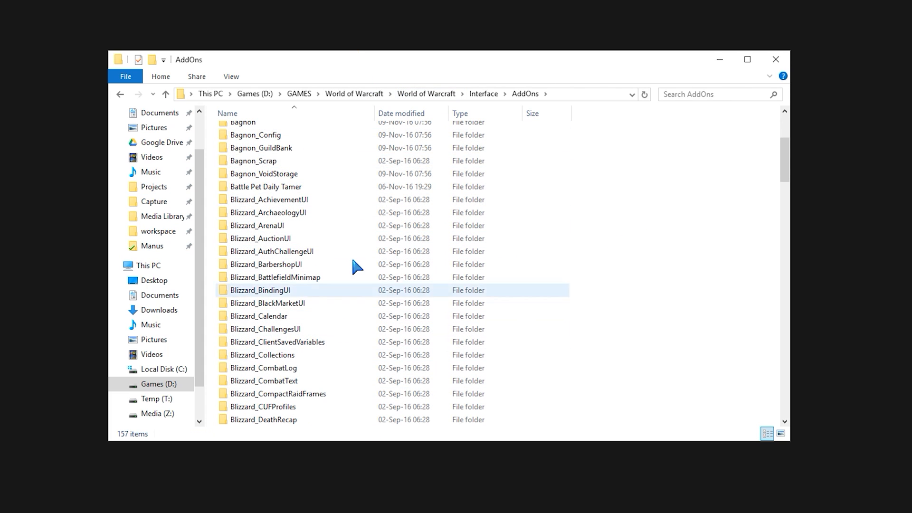
mouse_move(427, 94)
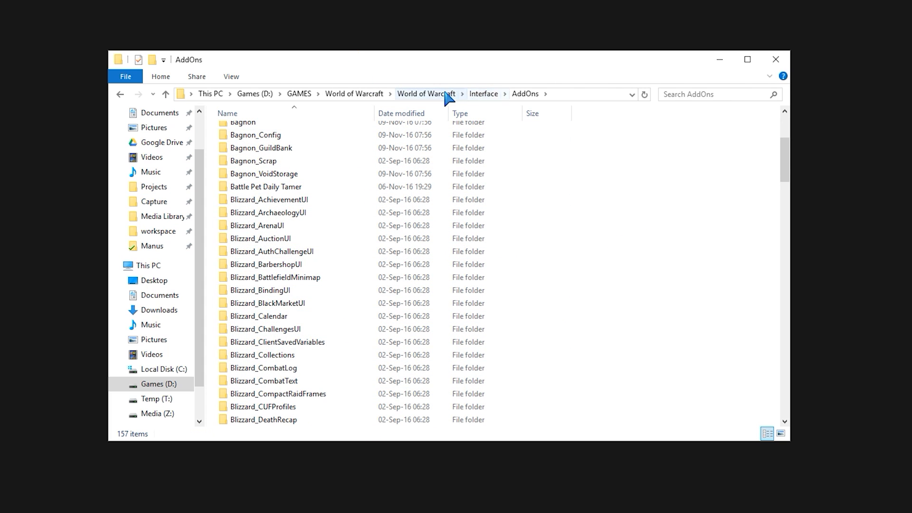
left_click(425, 94)
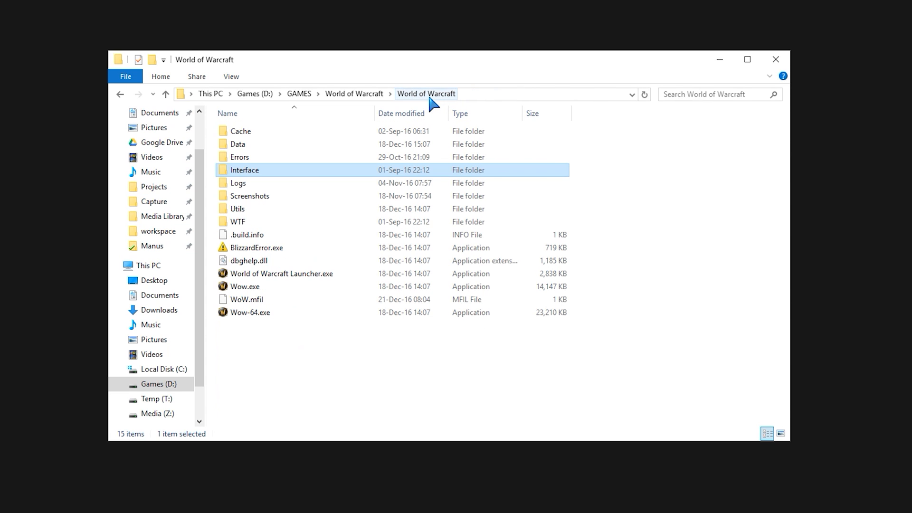
mouse_move(239, 224)
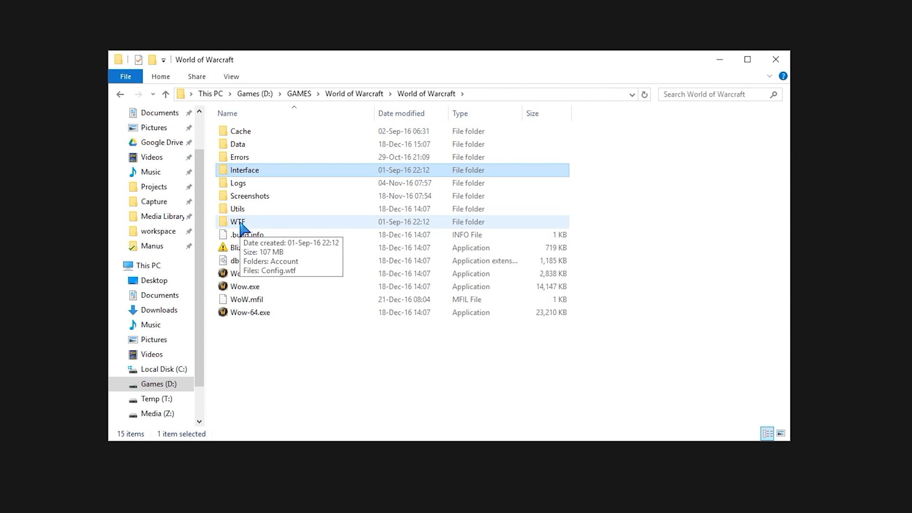
Step: Browse into WTF > Account, the account's folder and the Defias Brotherhood realm folder
double_click(238, 221)
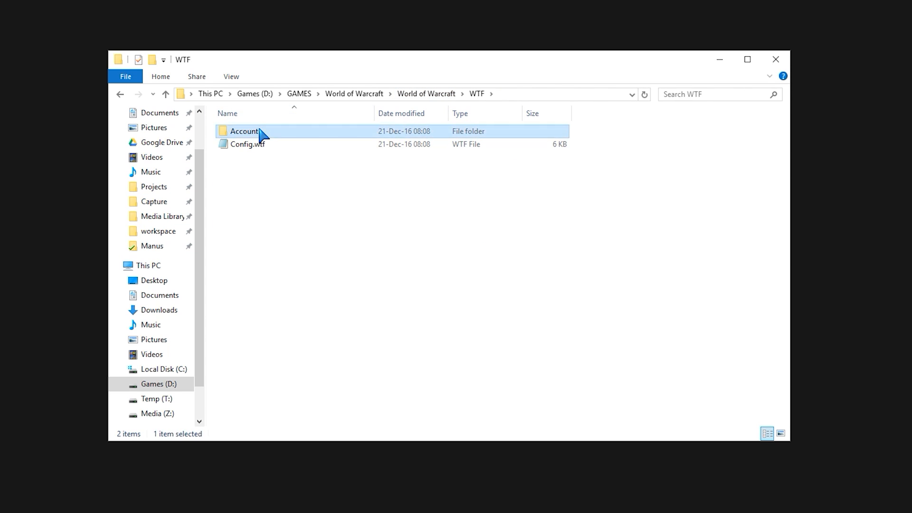
double_click(243, 131)
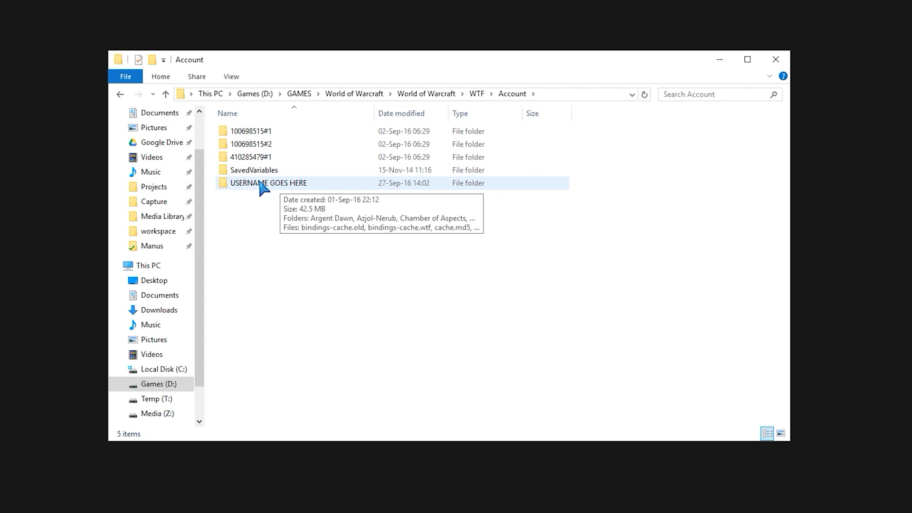
double_click(268, 182)
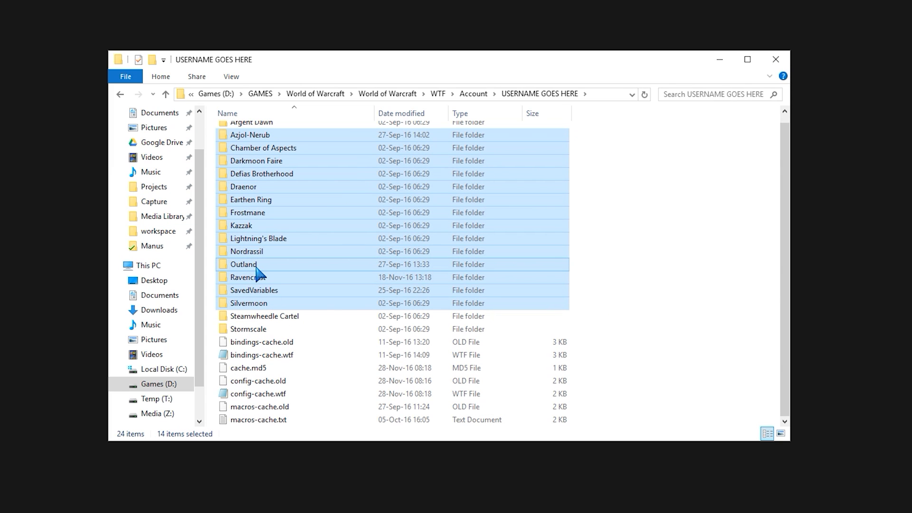
scroll("up", 3)
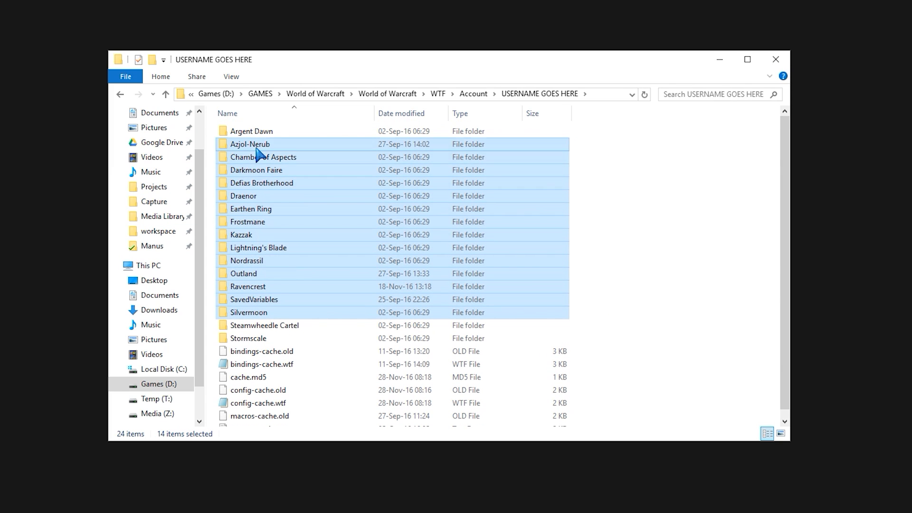
double_click(262, 182)
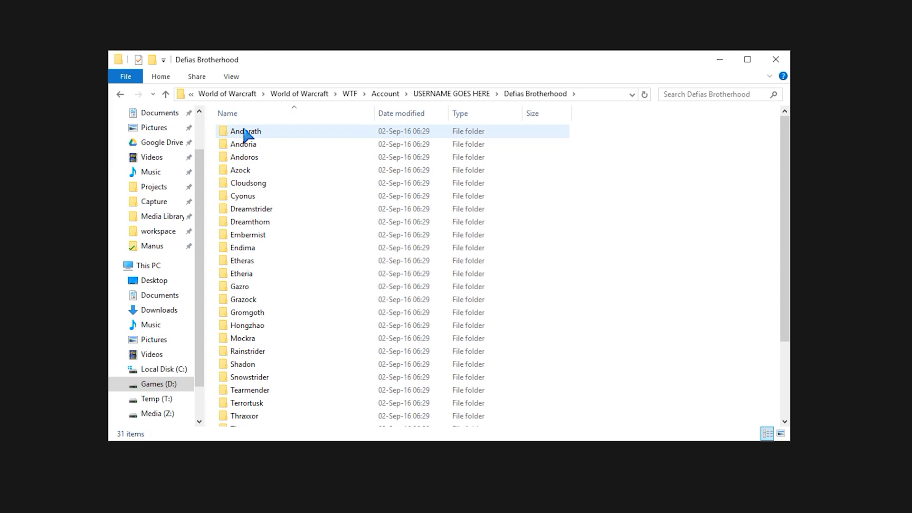
Step: Enter the Andorath character's SavedVariables folder and look through its contents
left_click(245, 132)
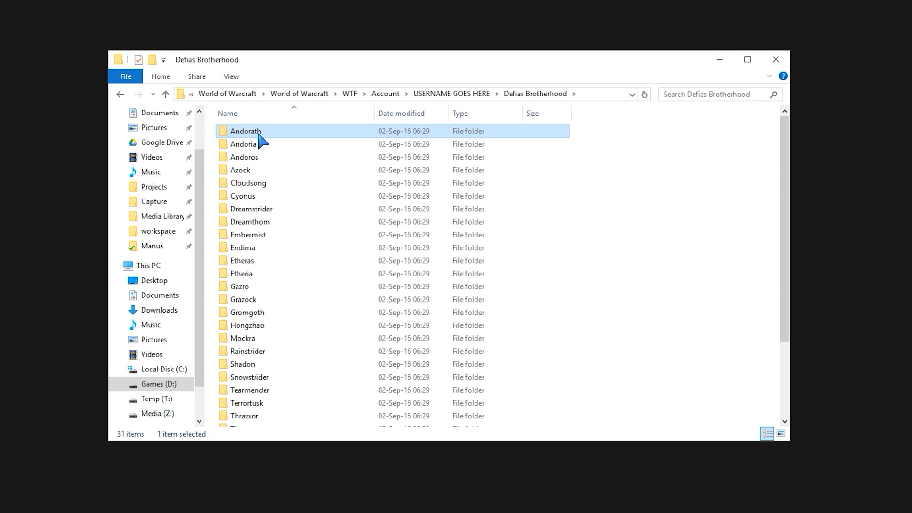
double_click(245, 131)
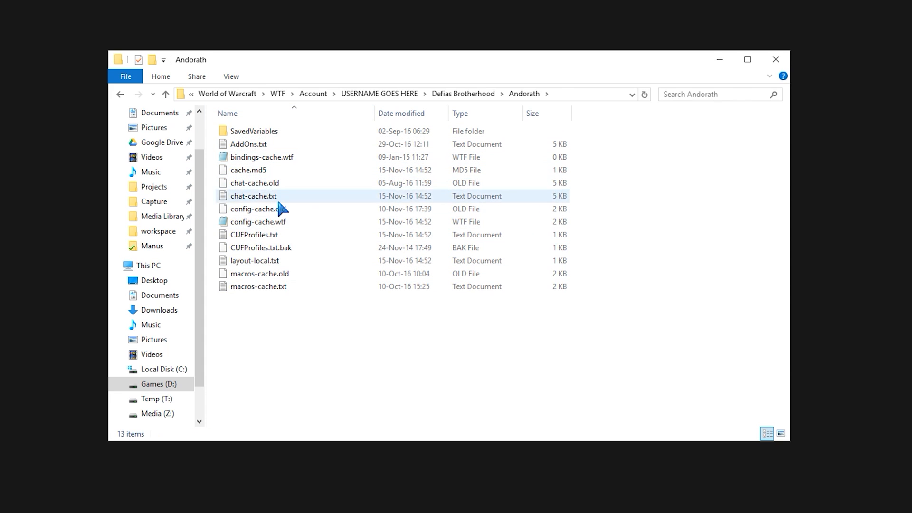
double_click(251, 131)
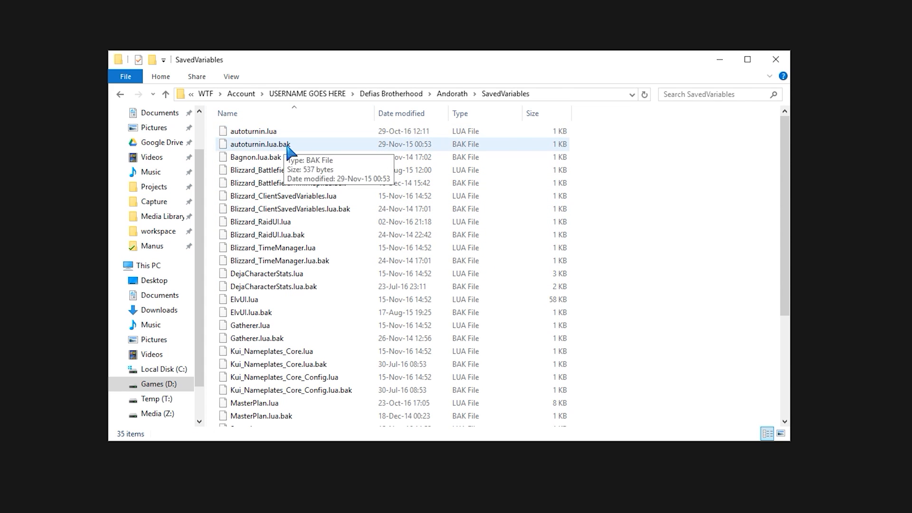
left_click(252, 131)
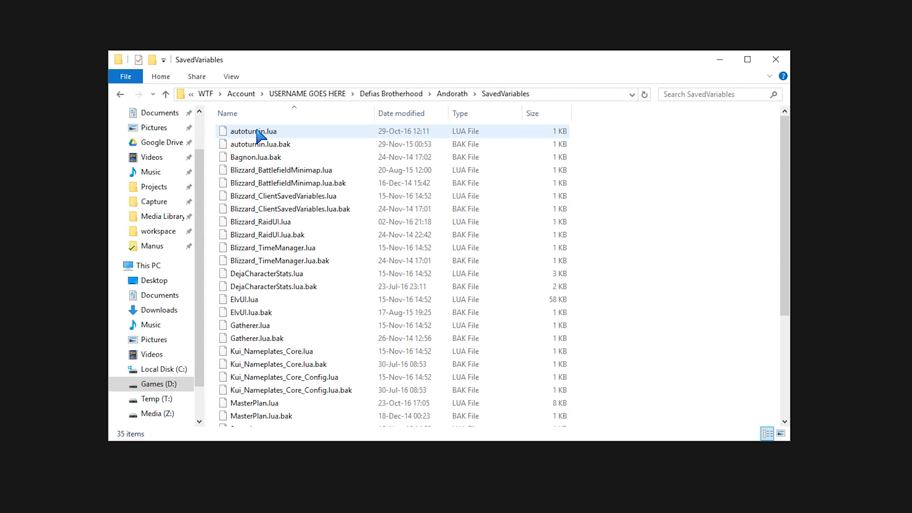
scroll("down", 3)
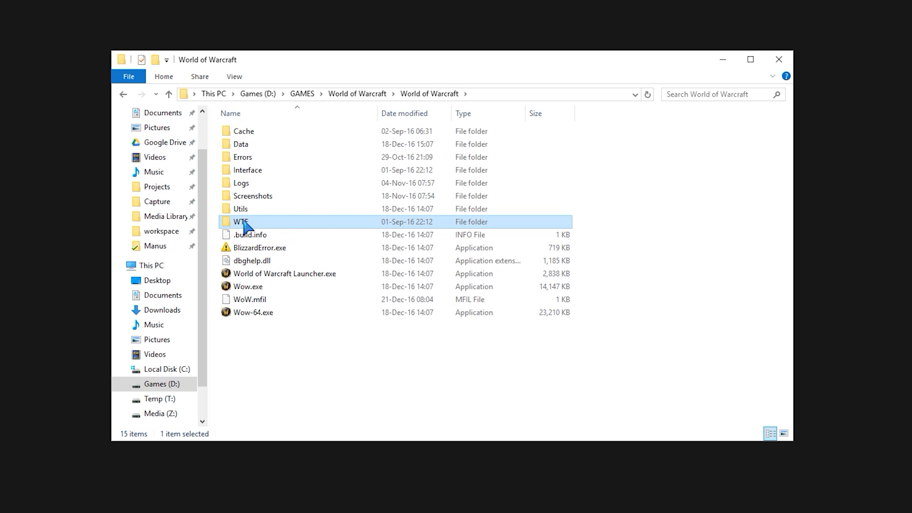
mouse_move(255, 226)
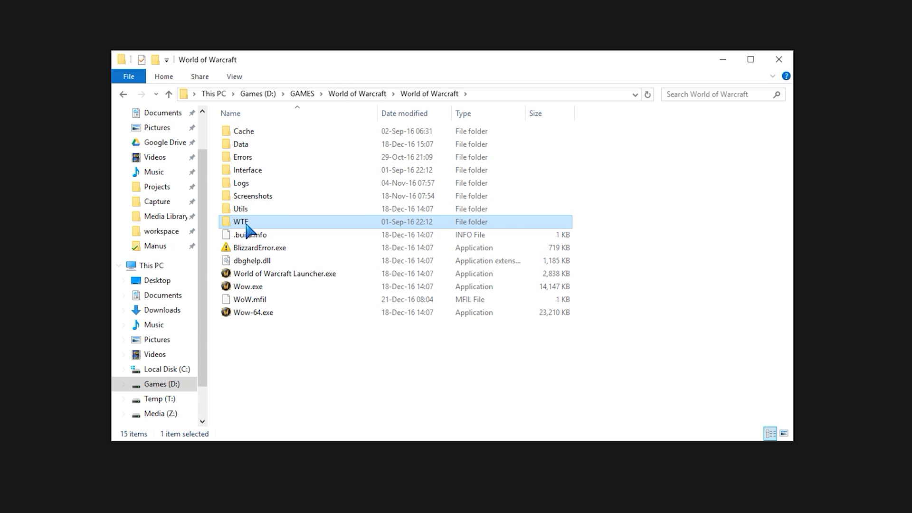
mouse_move(428, 53)
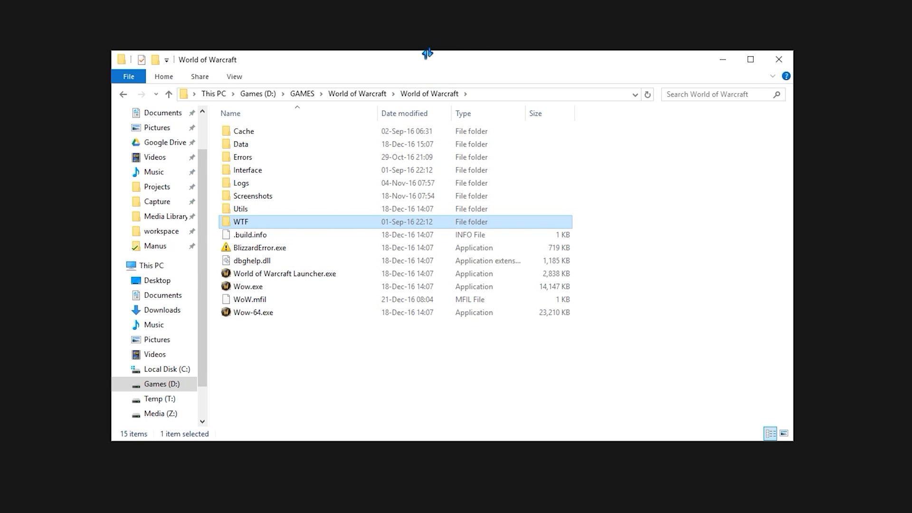
mouse_move(298, 52)
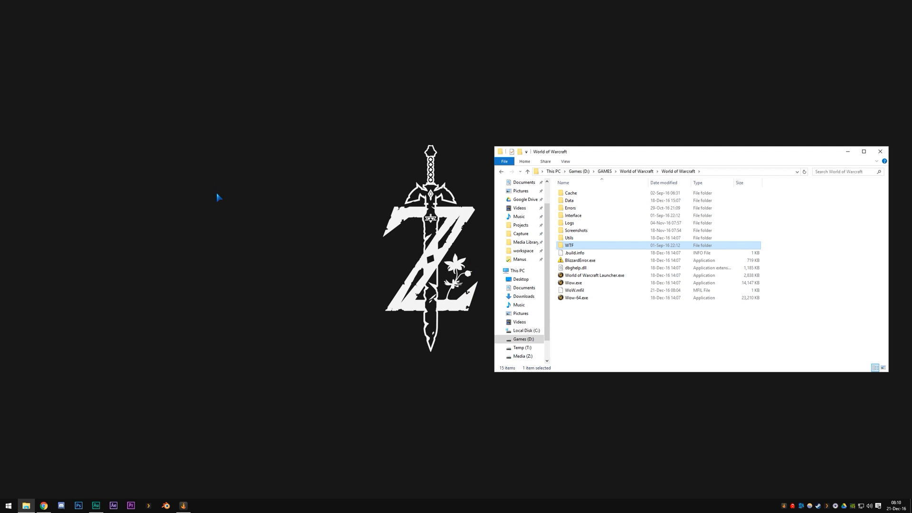
mouse_move(41, 434)
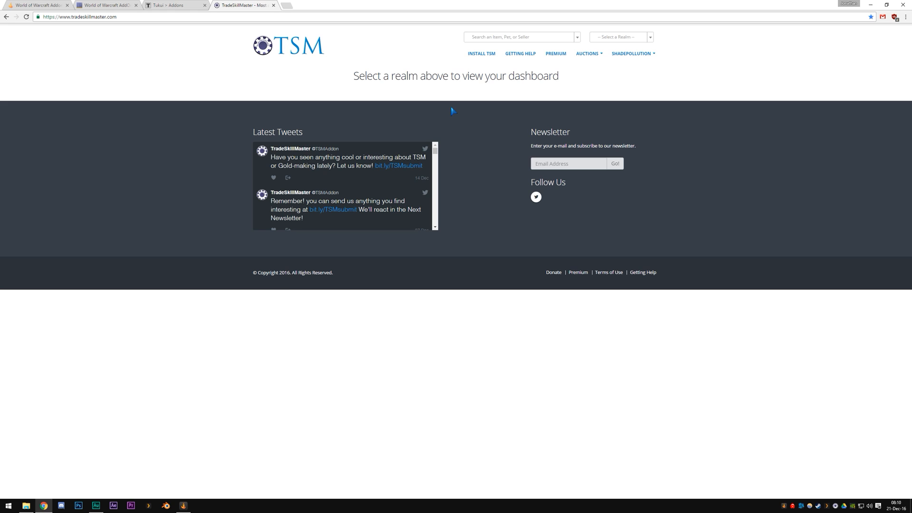
Step: Show the mods.curse.com World of Warcraft Addons page sorted by monthly downloads
left_click(35, 5)
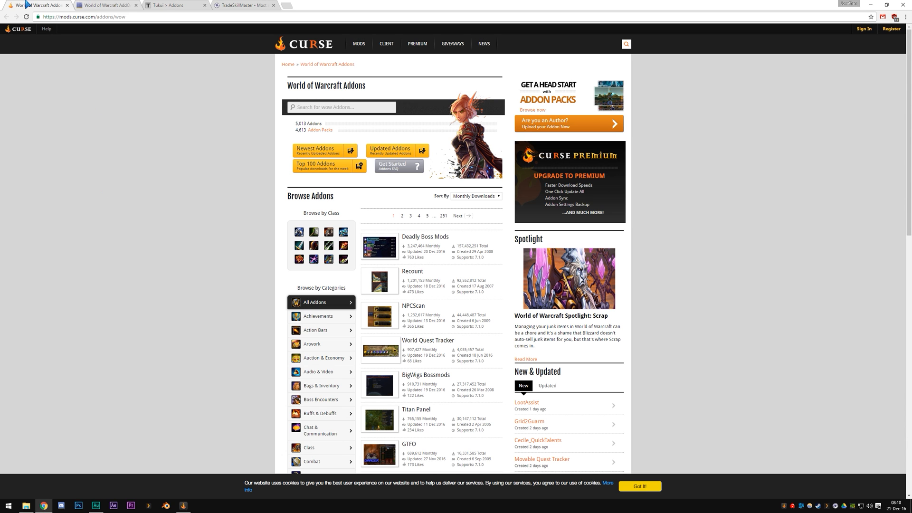
mouse_move(102, 154)
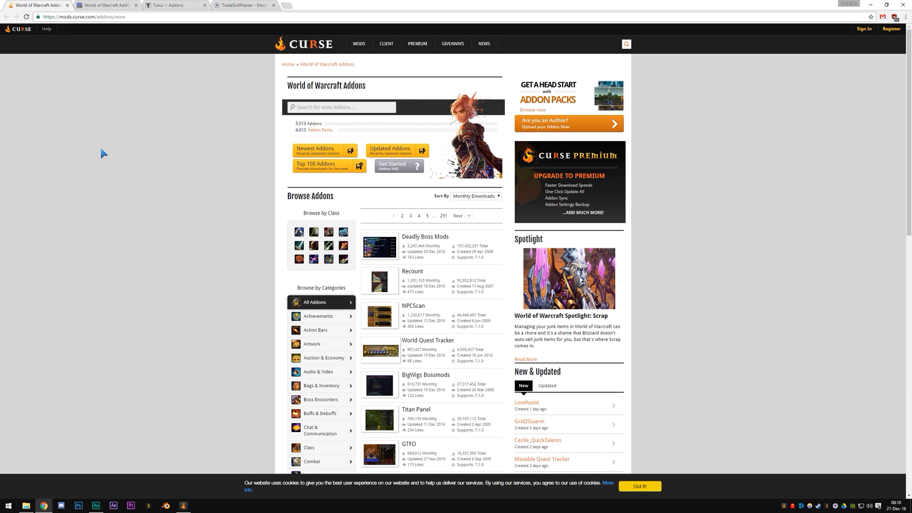
mouse_move(32, 4)
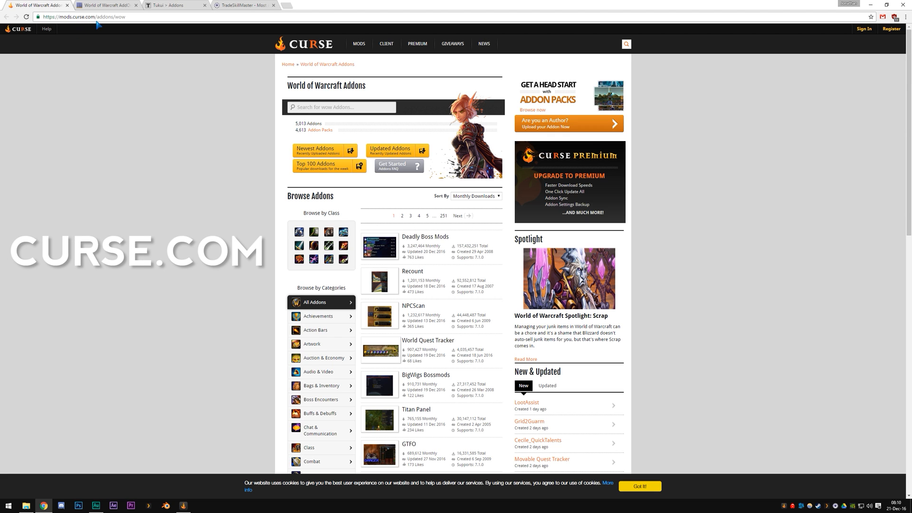
mouse_move(195, 116)
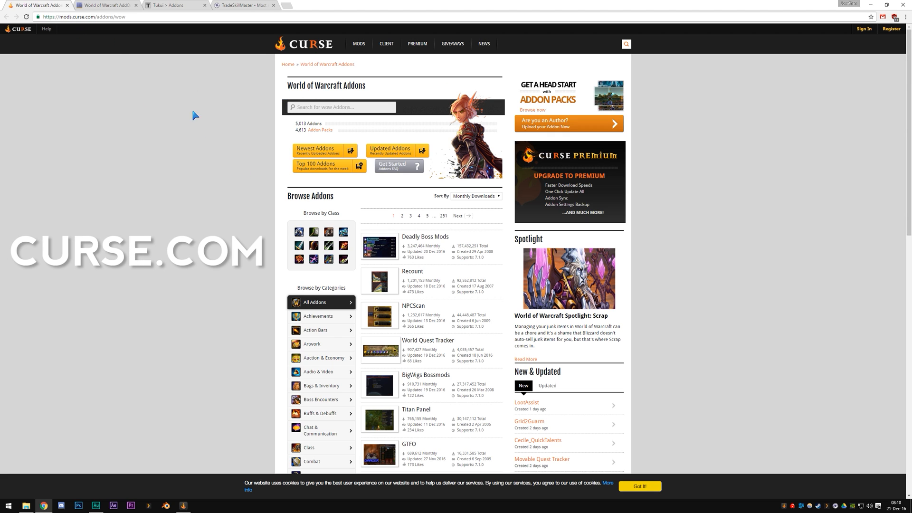
mouse_move(200, 169)
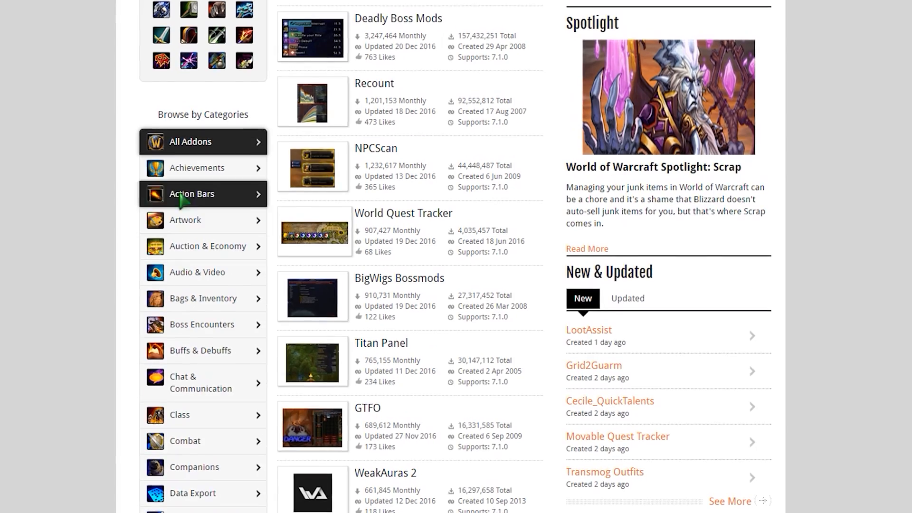
scroll("up", 3)
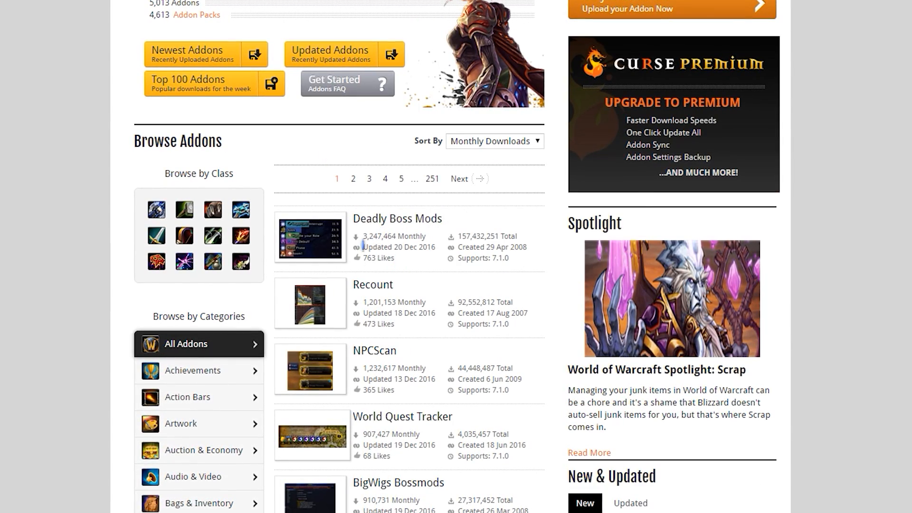
mouse_move(433, 248)
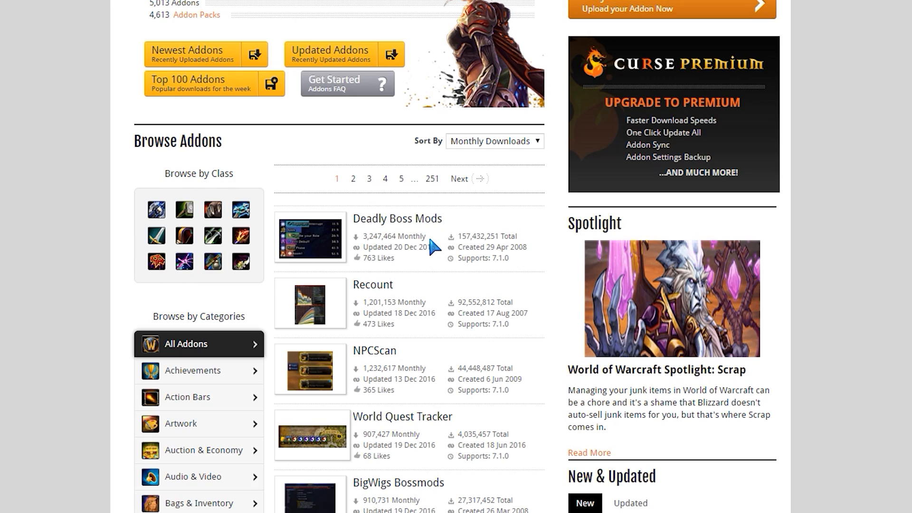
scroll("down", 3)
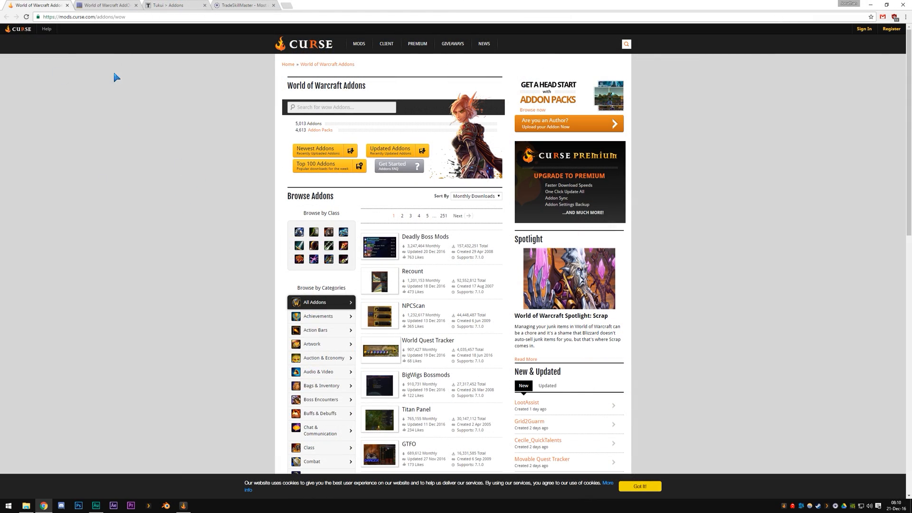
Step: Visit the WoWInterface, Tukui and TradeSkillMaster sites, ending on the Tukui addons page
left_click(107, 5)
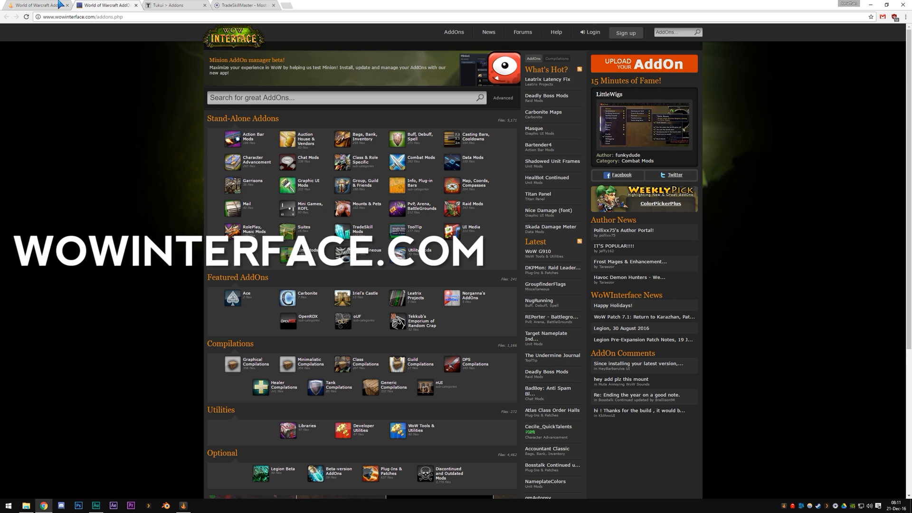
left_click(169, 4)
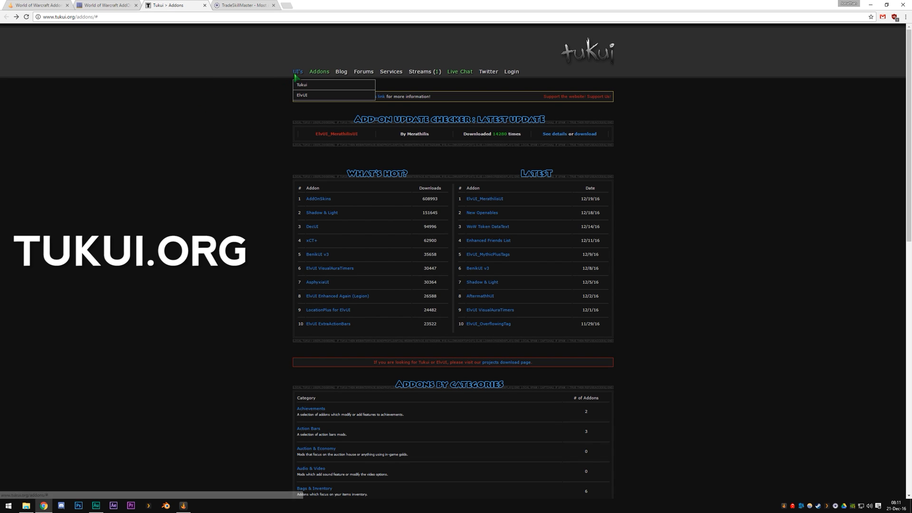
mouse_move(301, 85)
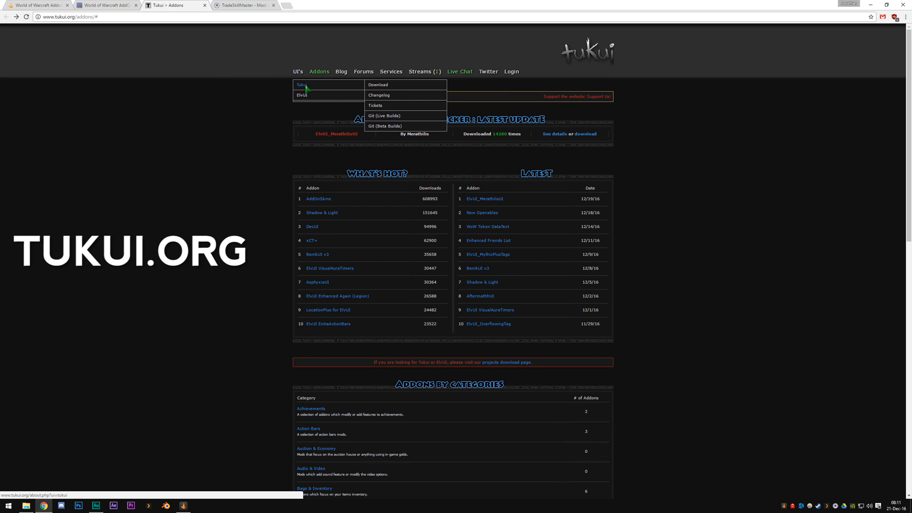
mouse_move(307, 90)
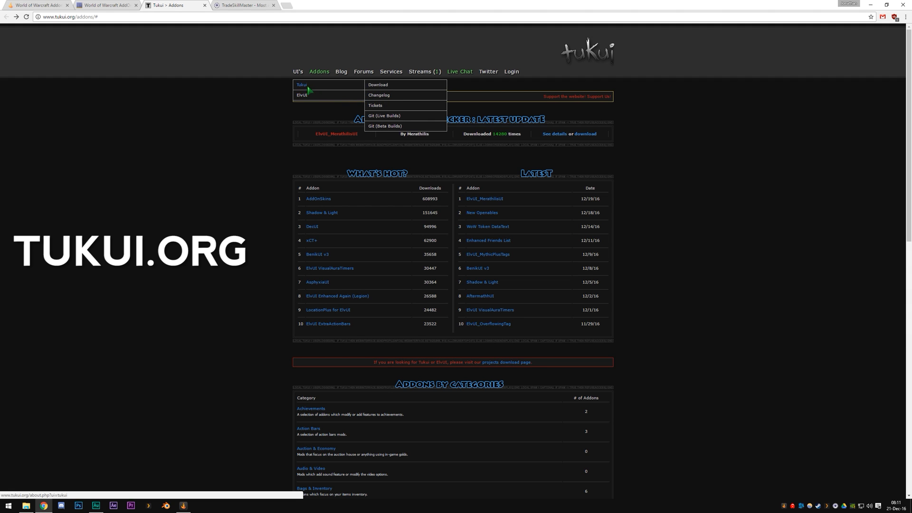
mouse_move(301, 95)
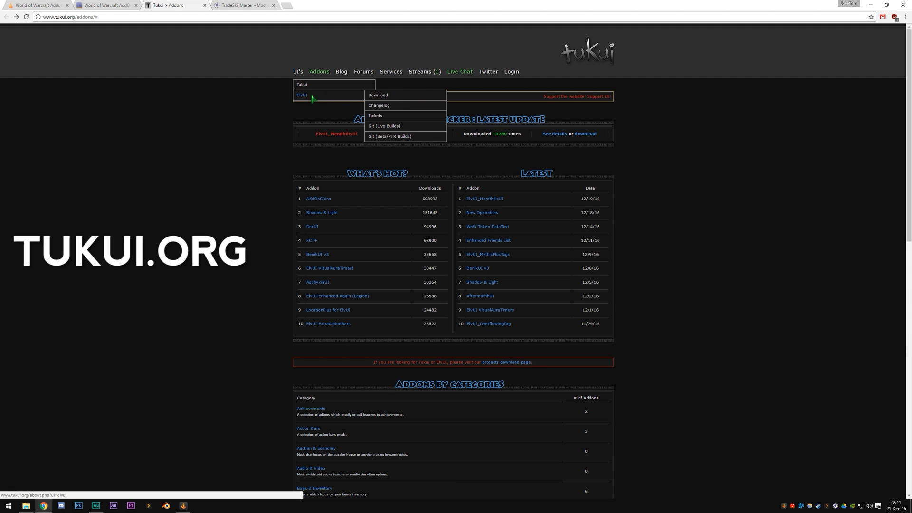
left_click(242, 5)
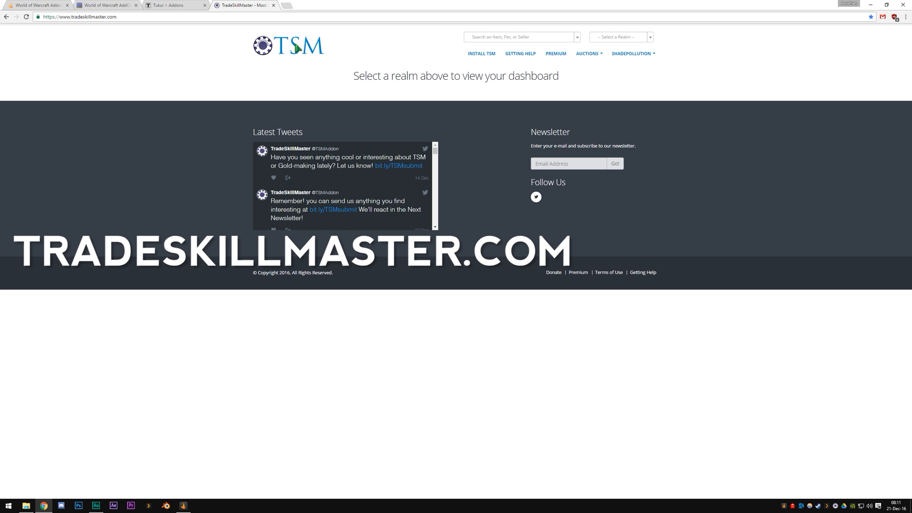
mouse_move(498, 119)
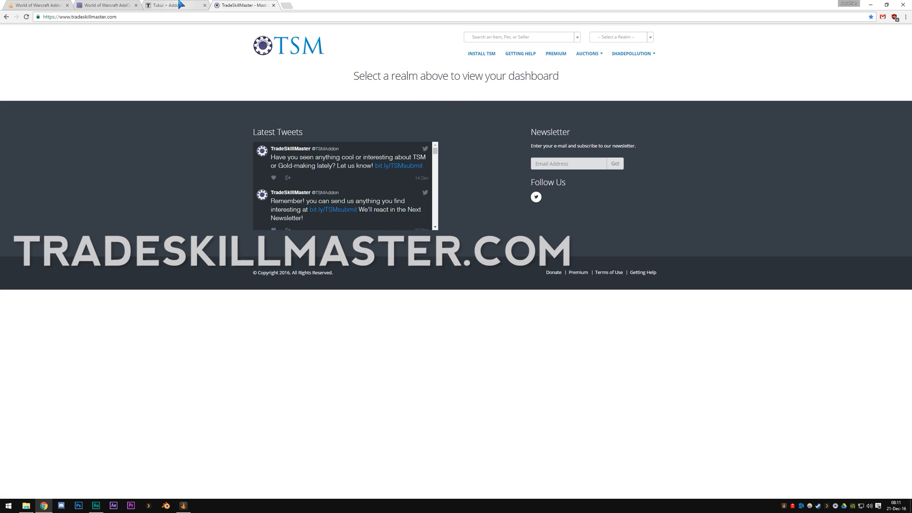
left_click(175, 5)
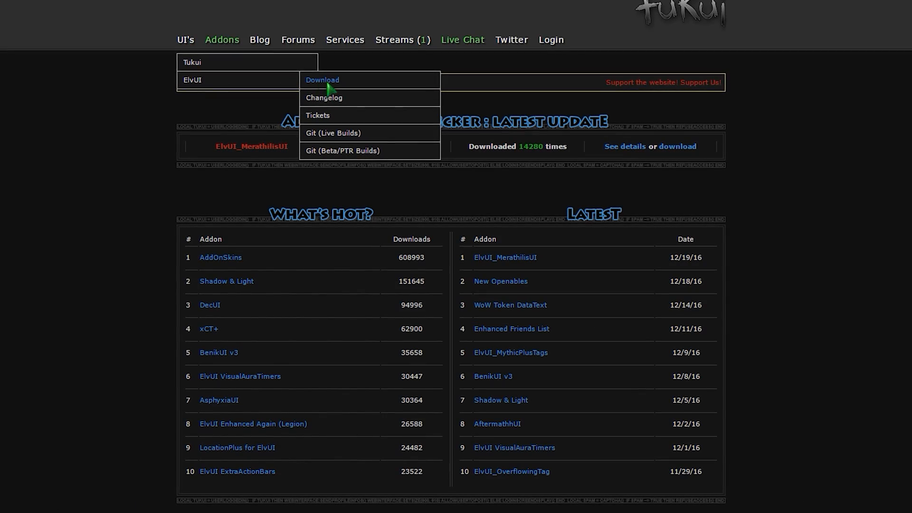
Step: Download ElvUI 10.35 from Tukui and reveal elvui-10.35.zip in the Downloads folder
left_click(322, 80)
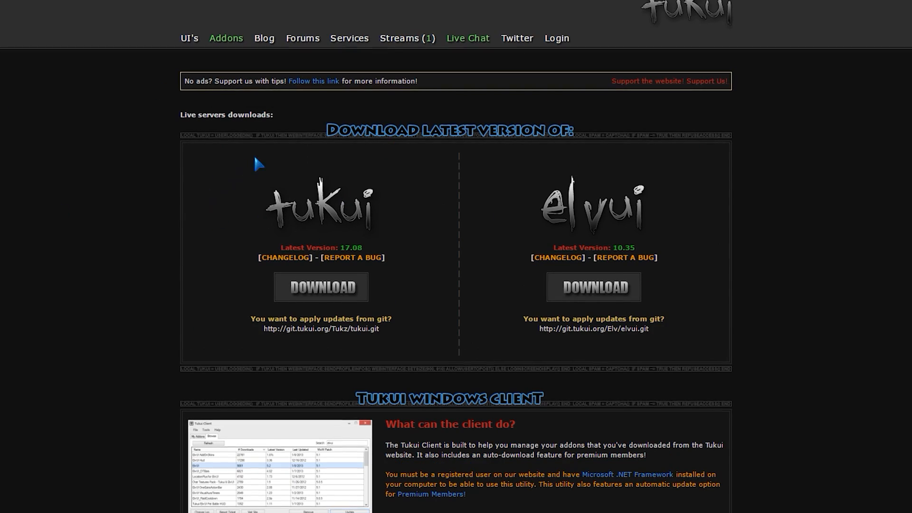
left_click(593, 286)
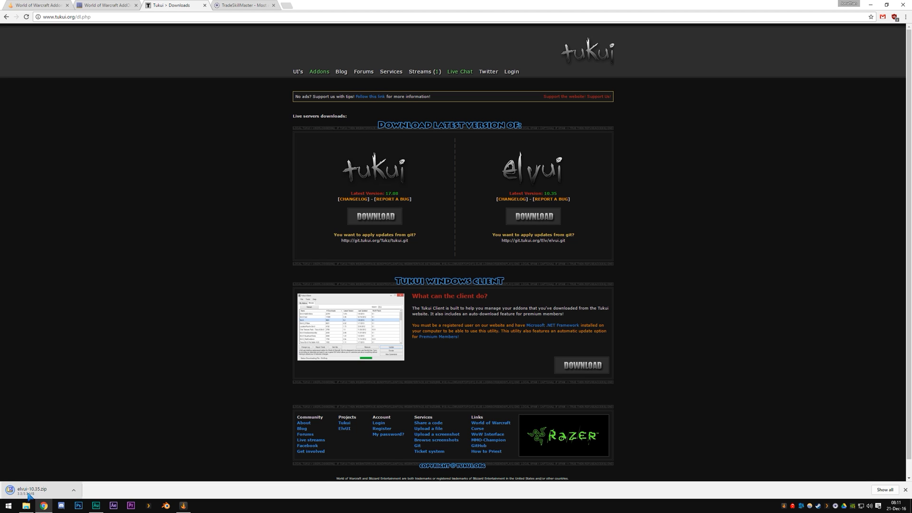
left_click(72, 490)
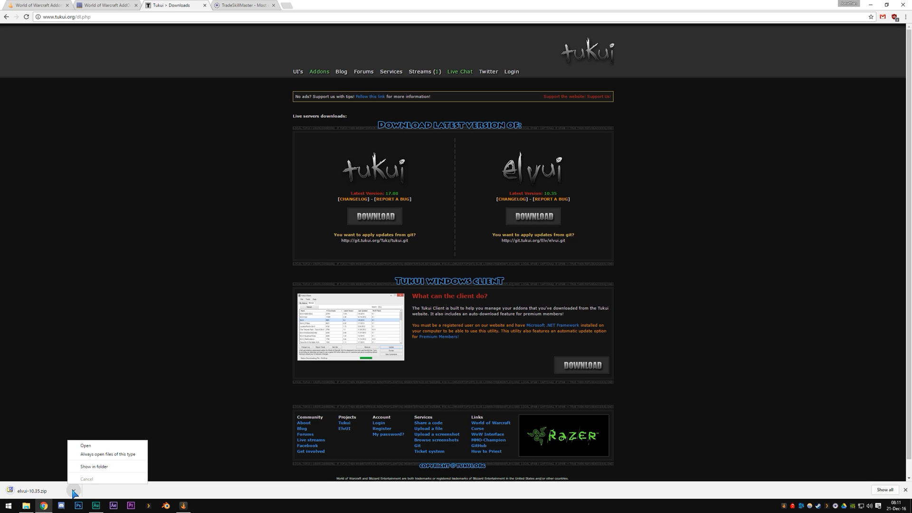
left_click(94, 467)
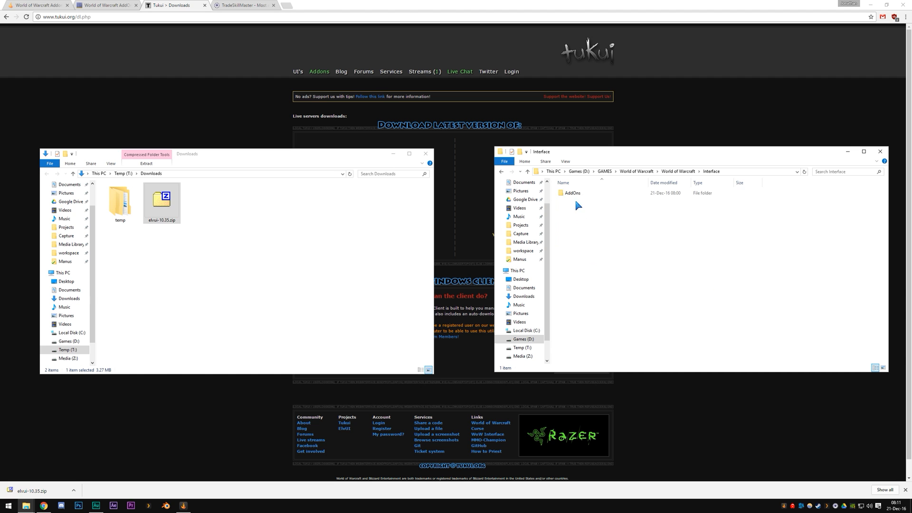
Step: Extract elvui-10.35.zip in place with 7-Zip > Extract Here
double_click(572, 193)
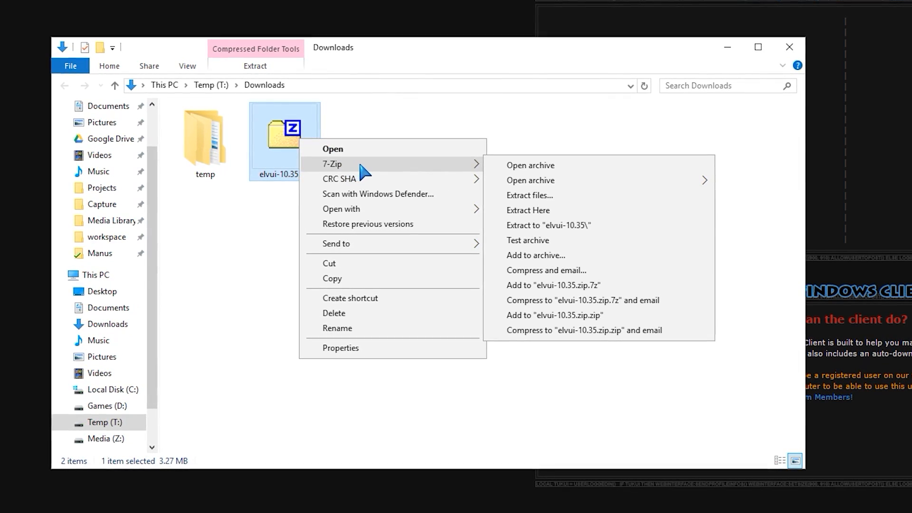
mouse_move(378, 185)
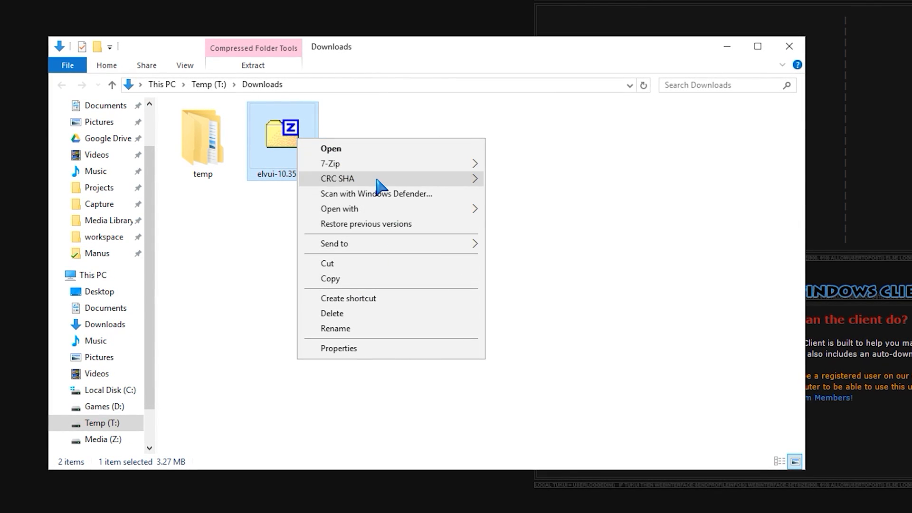
mouse_move(329, 164)
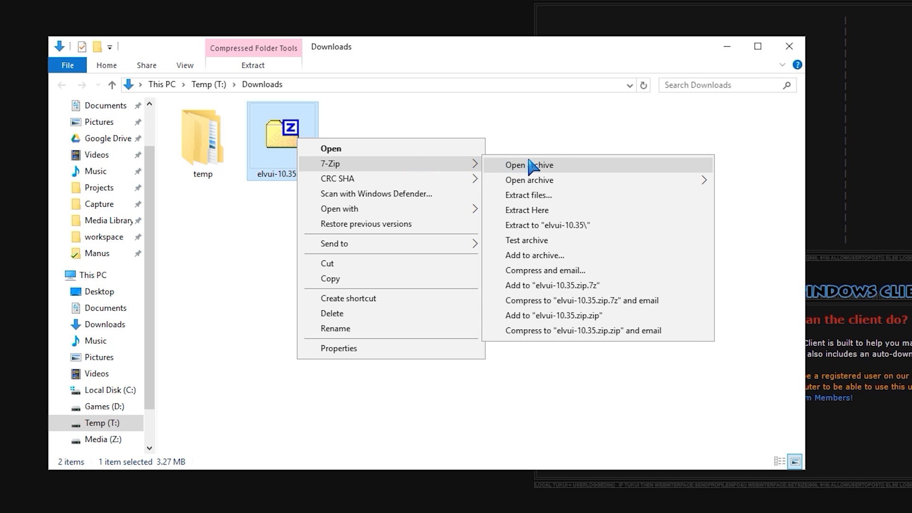
mouse_move(386, 177)
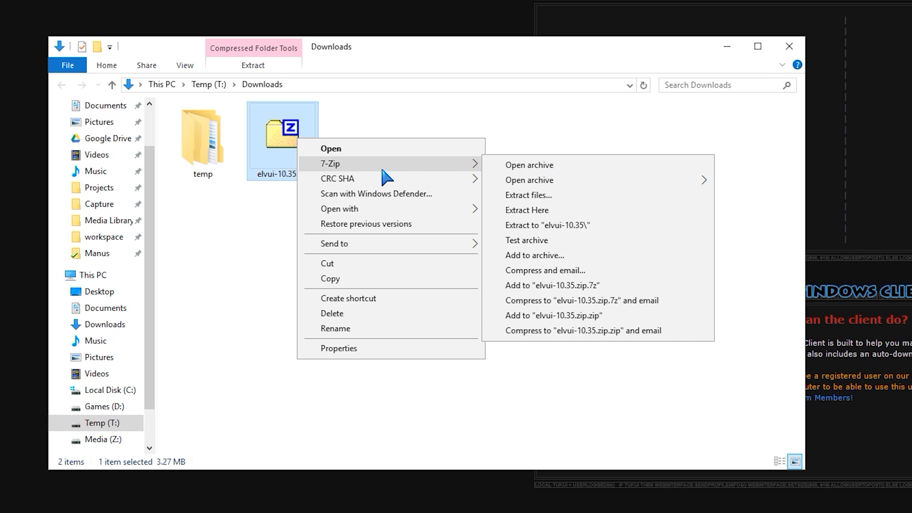
mouse_move(430, 177)
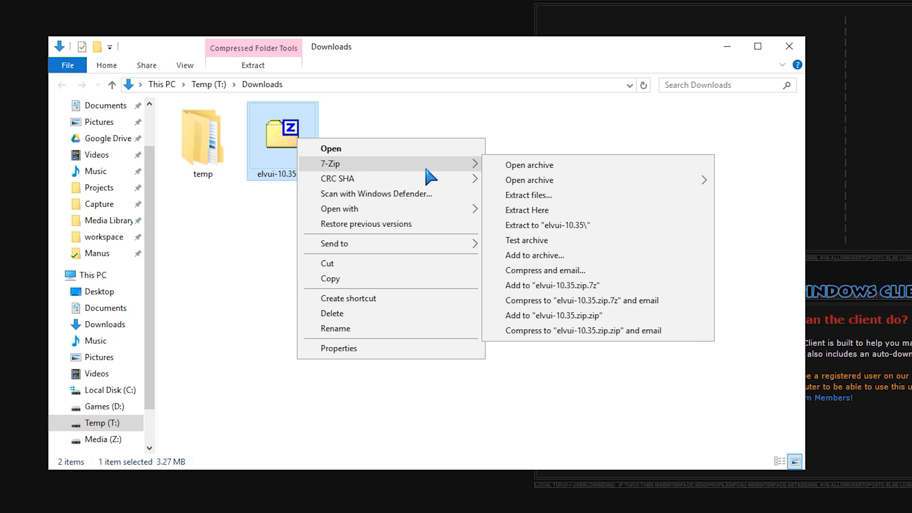
mouse_move(572, 170)
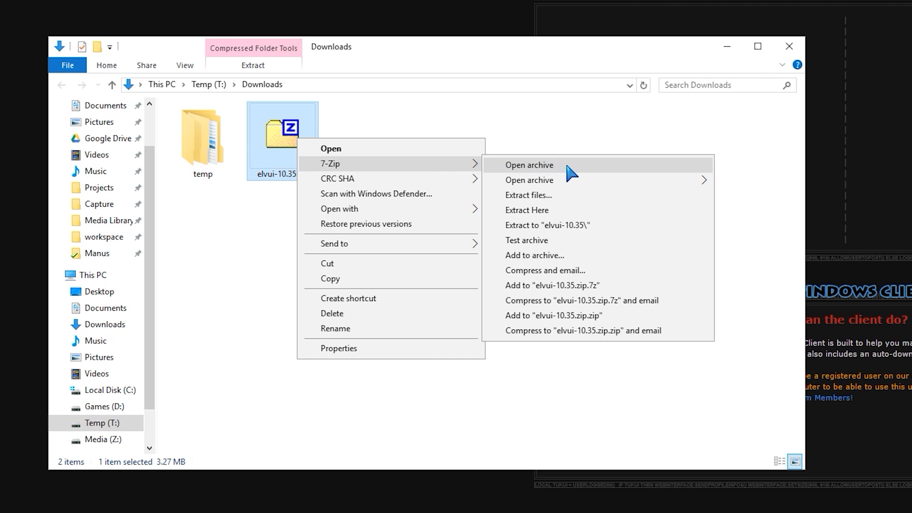
mouse_move(561, 177)
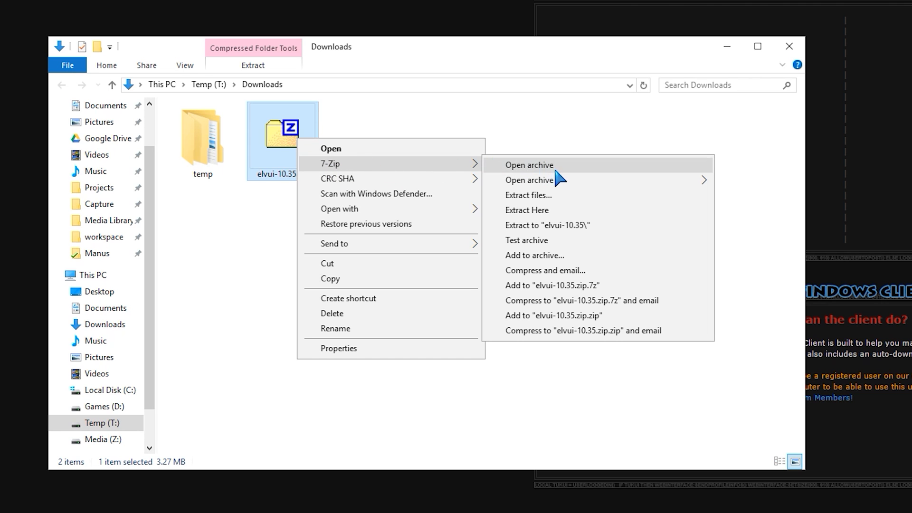
left_click(529, 196)
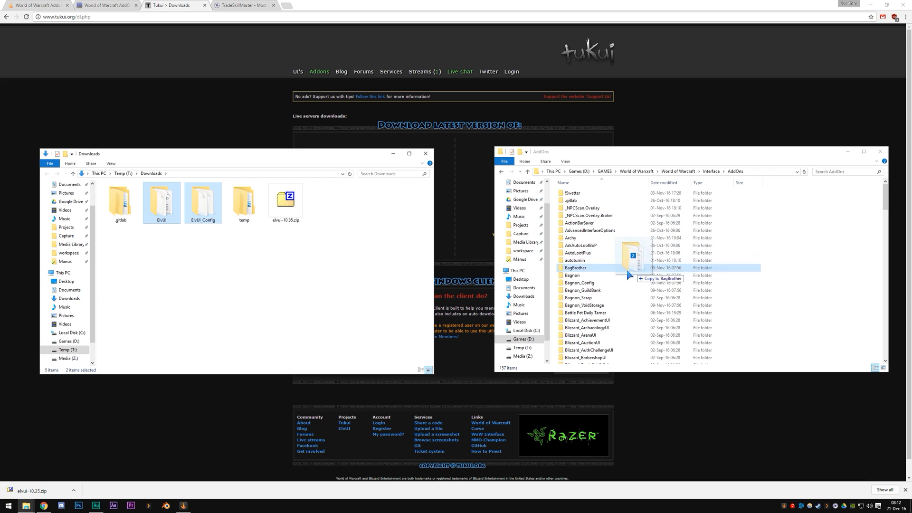
Step: Copy ElvUI and ElvUI_Config into AddOns, replacing existing files, and close the AddOns window
double_click(120, 202)
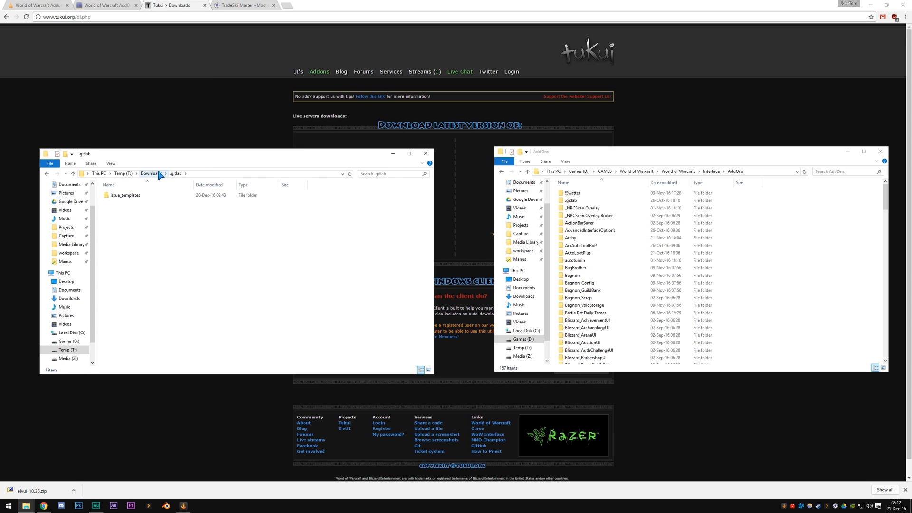
left_click(150, 173)
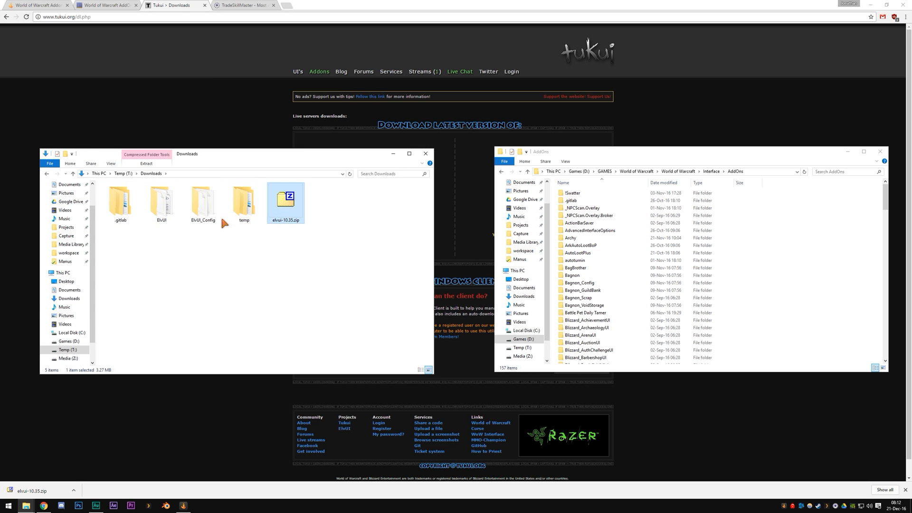
double_click(286, 200)
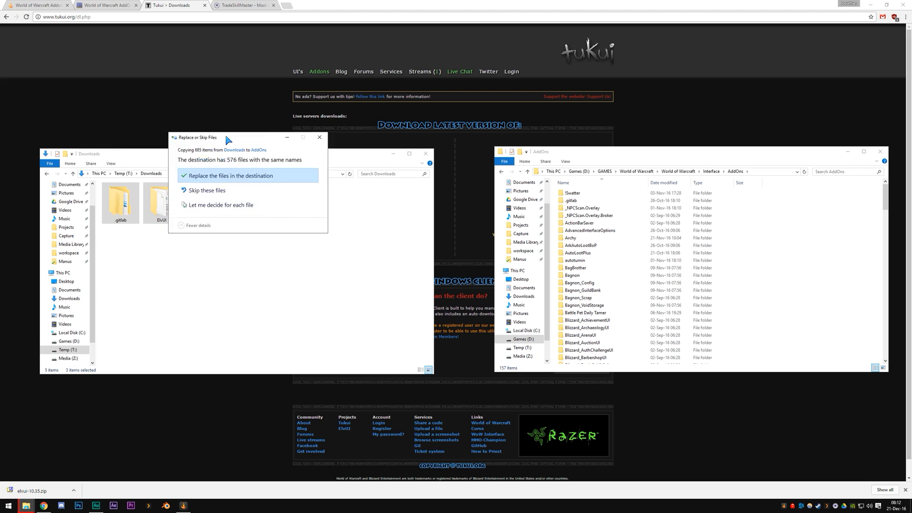
left_click_drag(198, 137, 406, 97)
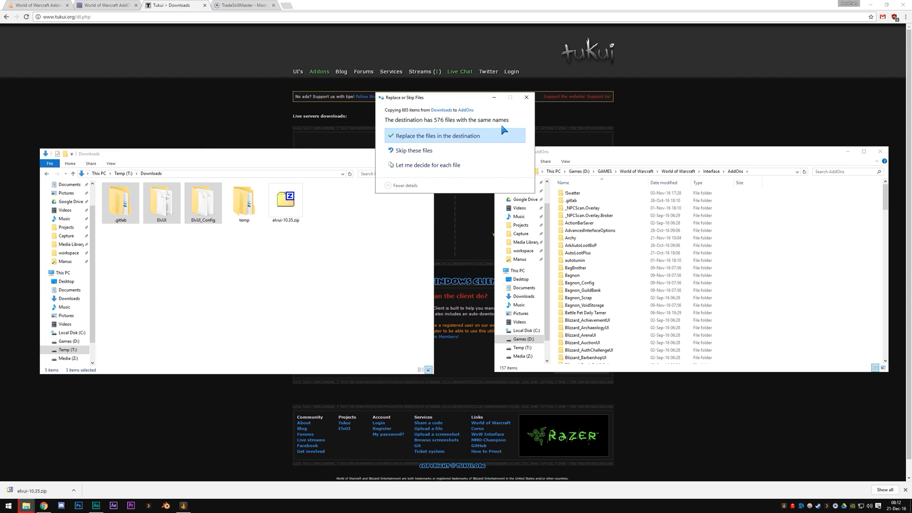
left_click(435, 135)
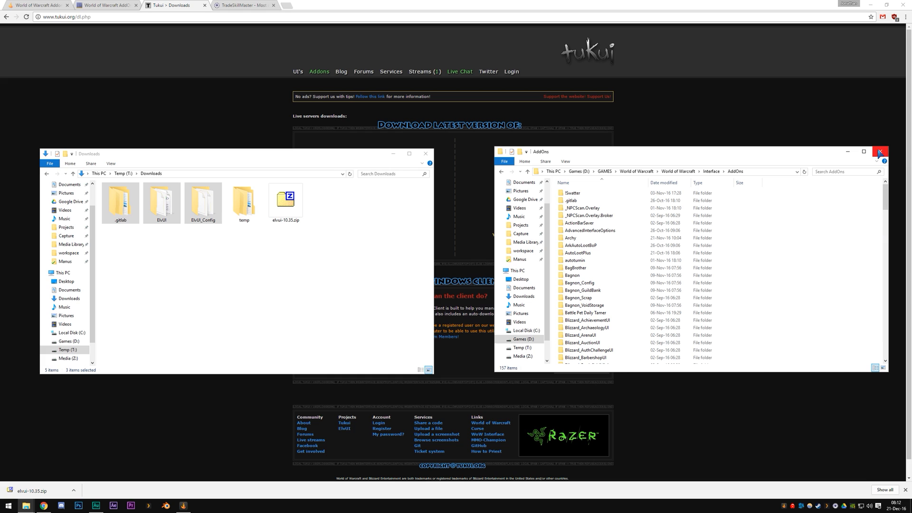
left_click(895, 152)
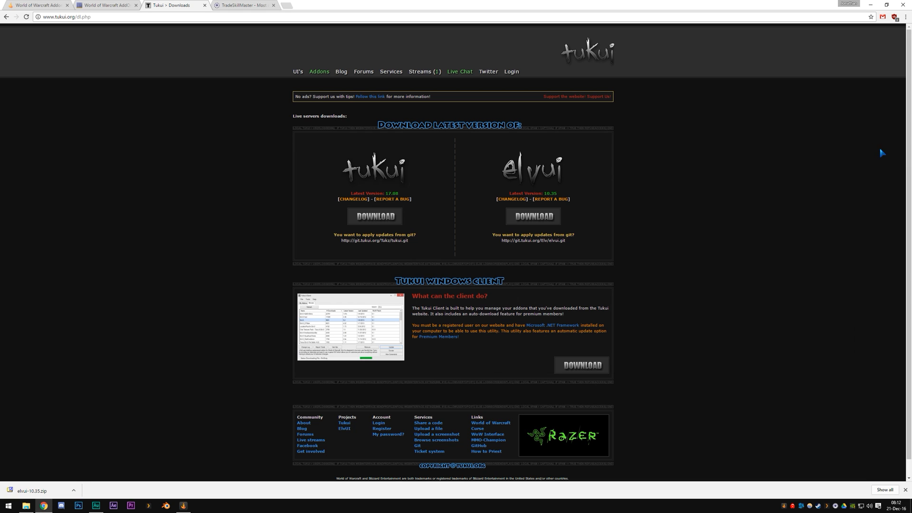
mouse_move(257, 313)
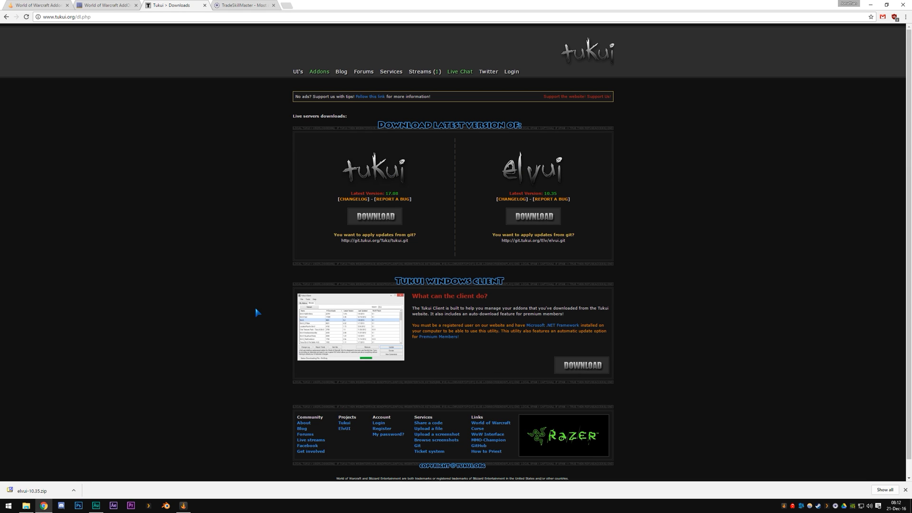
mouse_move(216, 333)
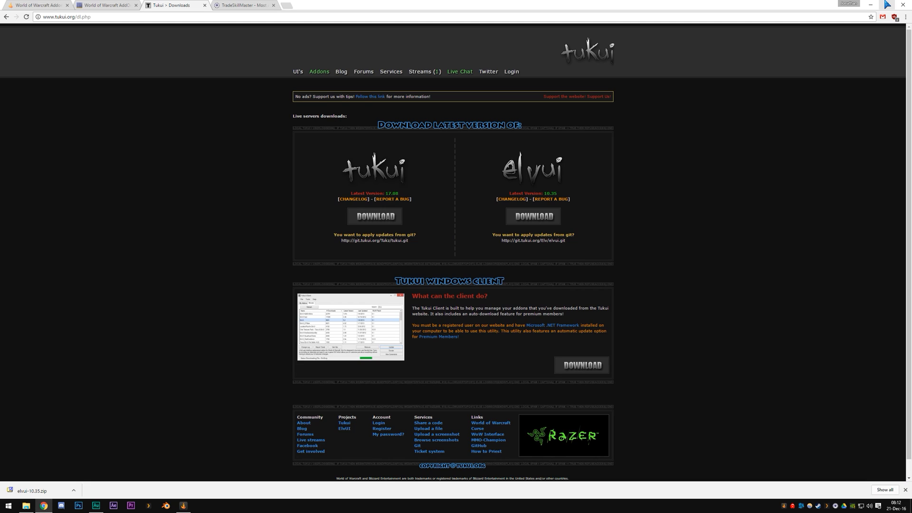
Step: Bring the Downloads folder window back up over the Tukui page
left_click(25, 504)
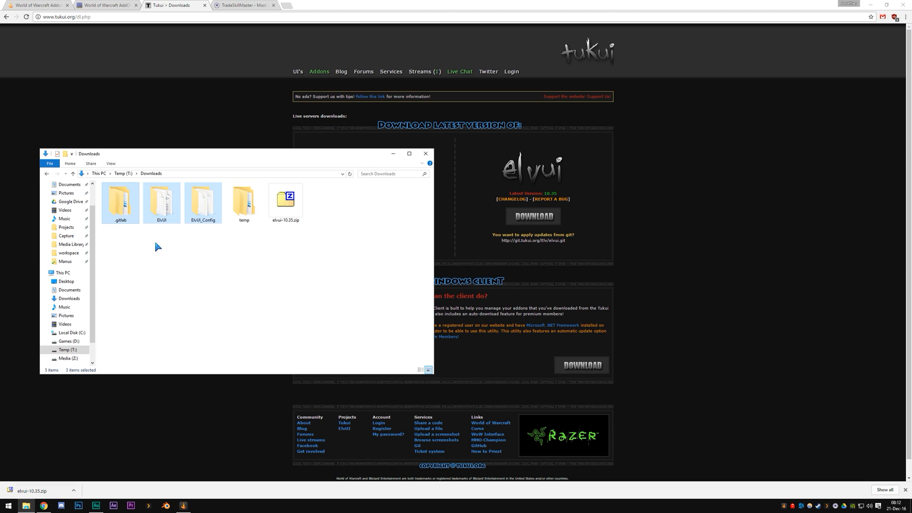
mouse_move(533, 186)
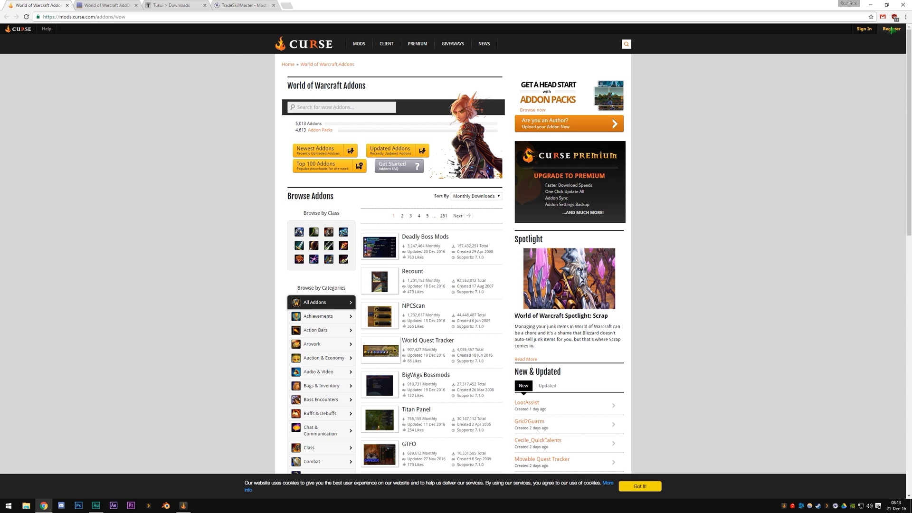
mouse_move(165, 473)
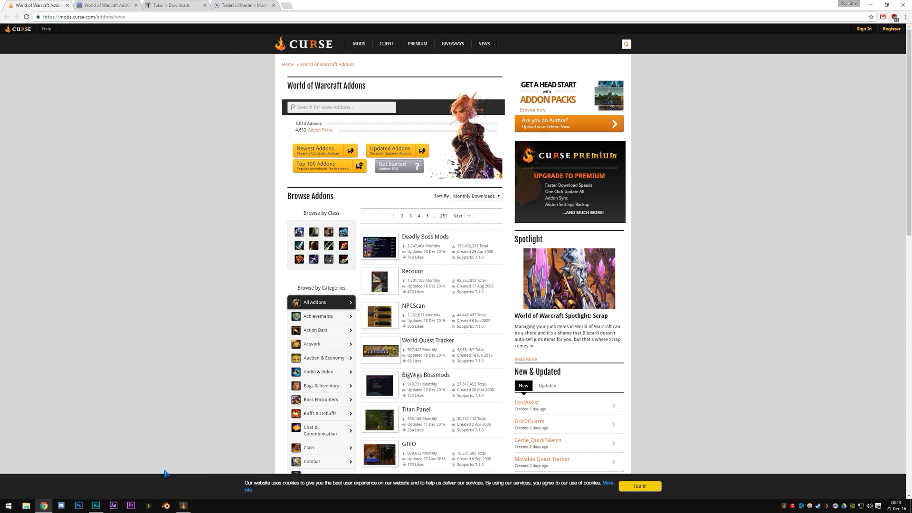
mouse_move(149, 185)
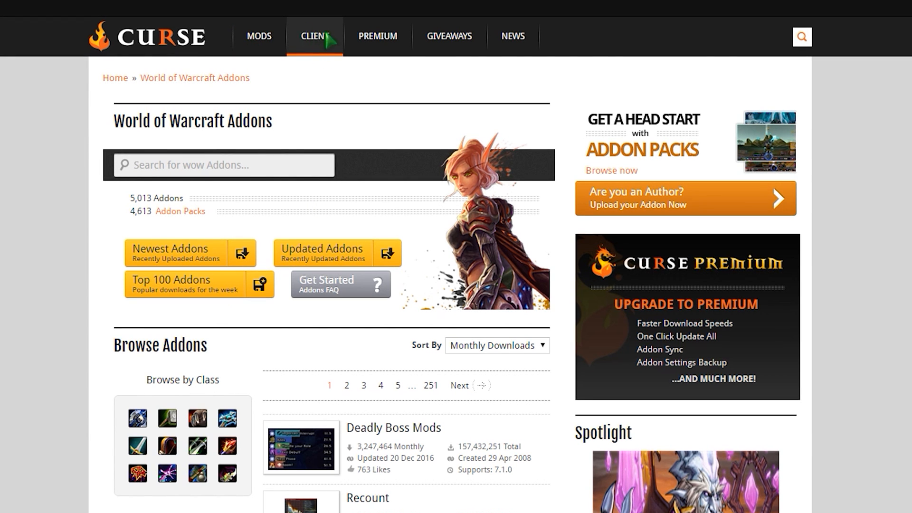
Step: Download the Curse app installer for Windows and reveal it in the Downloads folder
left_click(314, 36)
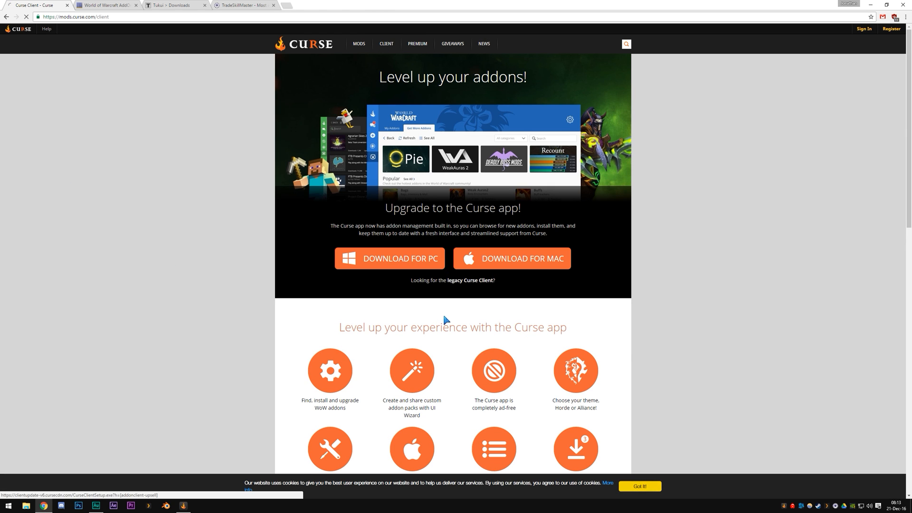
left_click(389, 258)
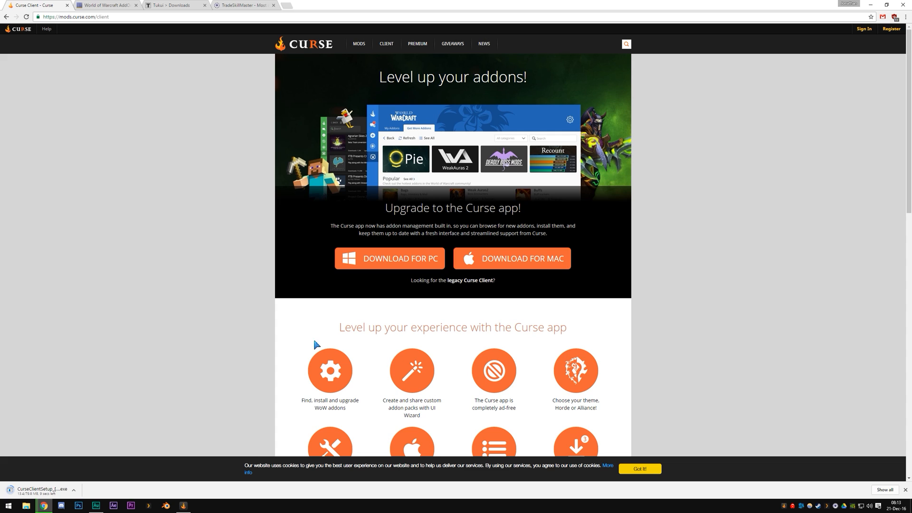
mouse_move(450, 198)
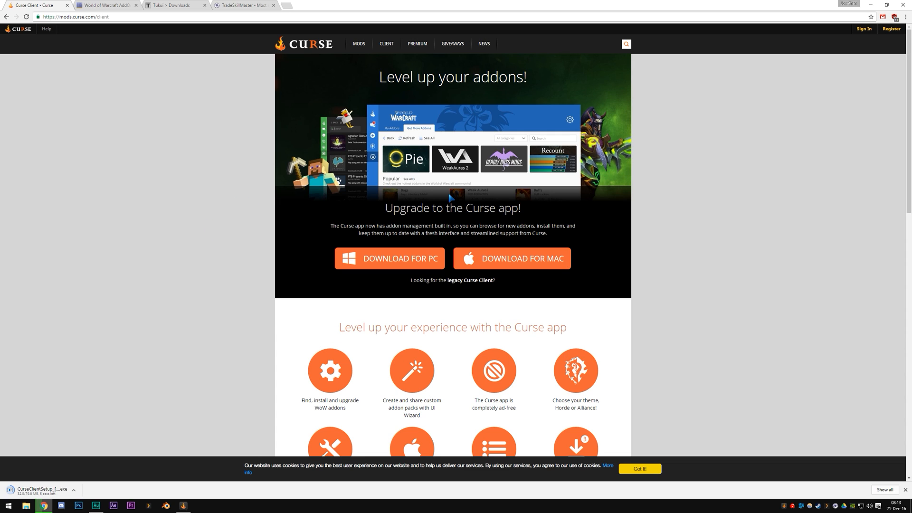
mouse_move(185, 284)
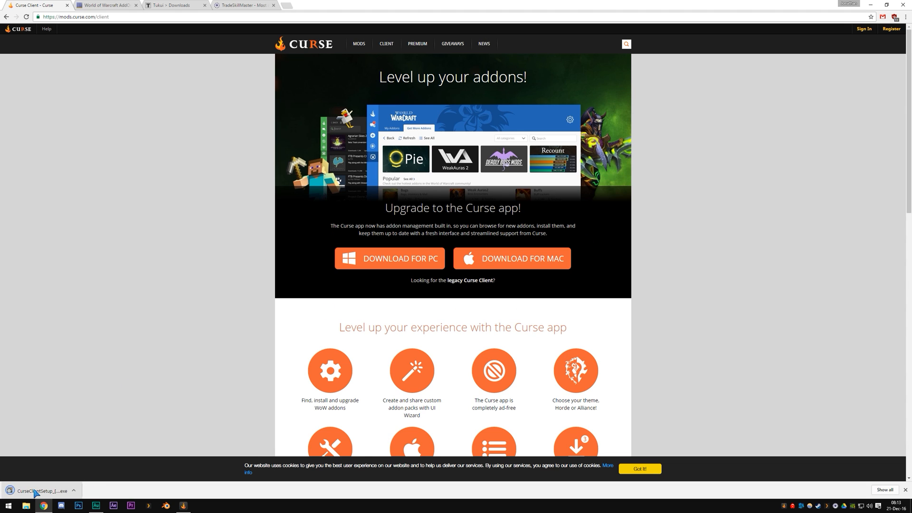
left_click(73, 491)
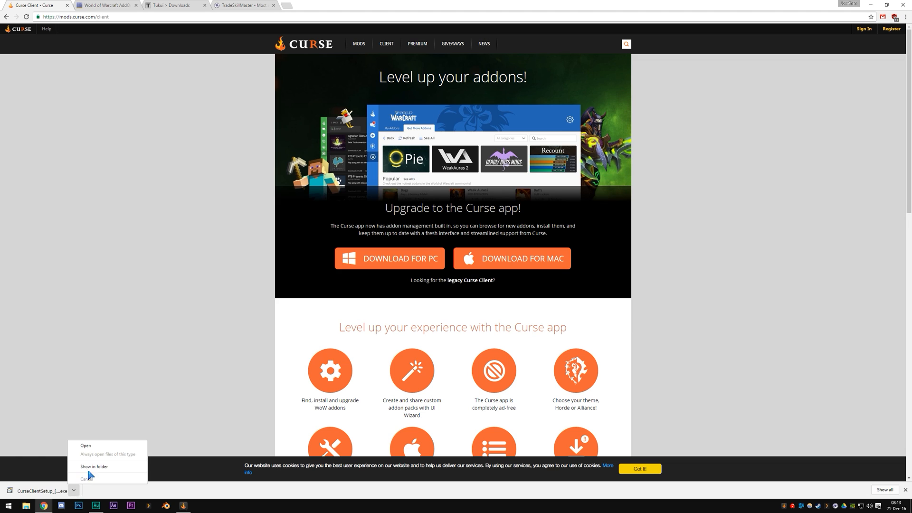
left_click(94, 467)
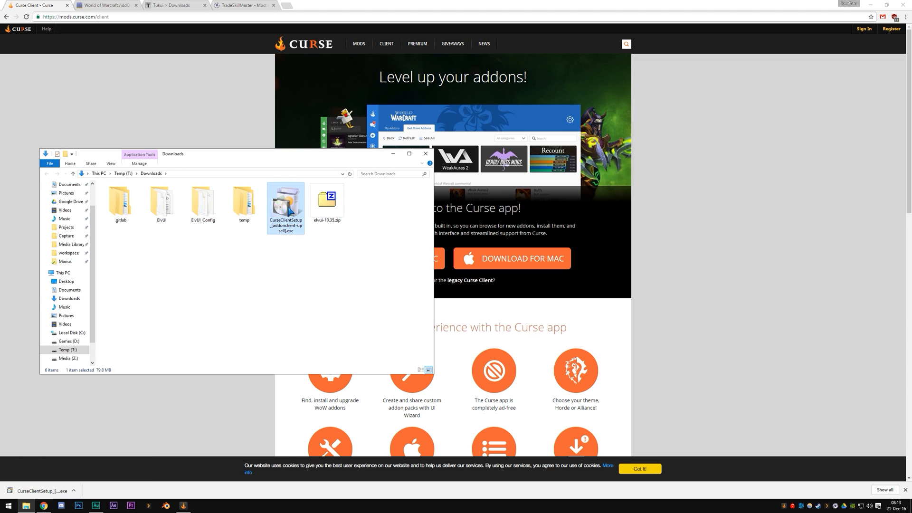
mouse_move(292, 211)
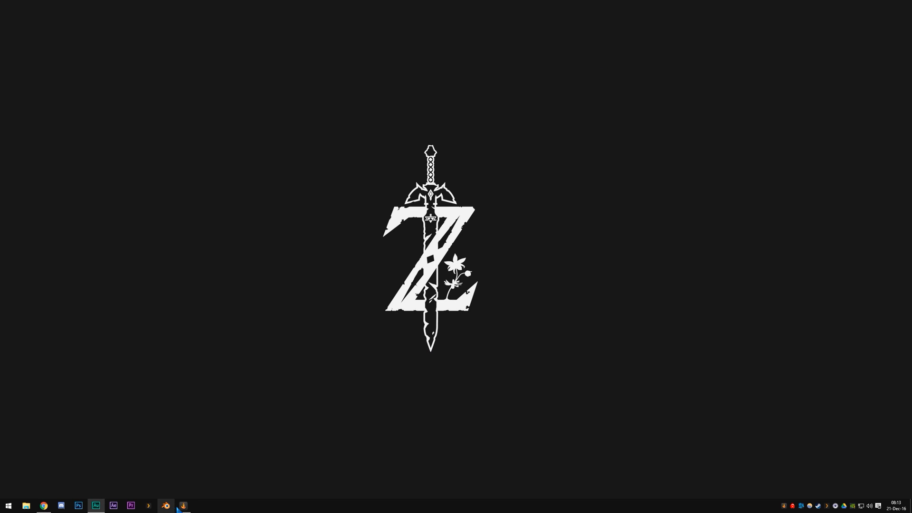
Step: Point the Curse app at the D:\GAMES\World of Warcraft install and finish the addon settings
left_click(183, 506)
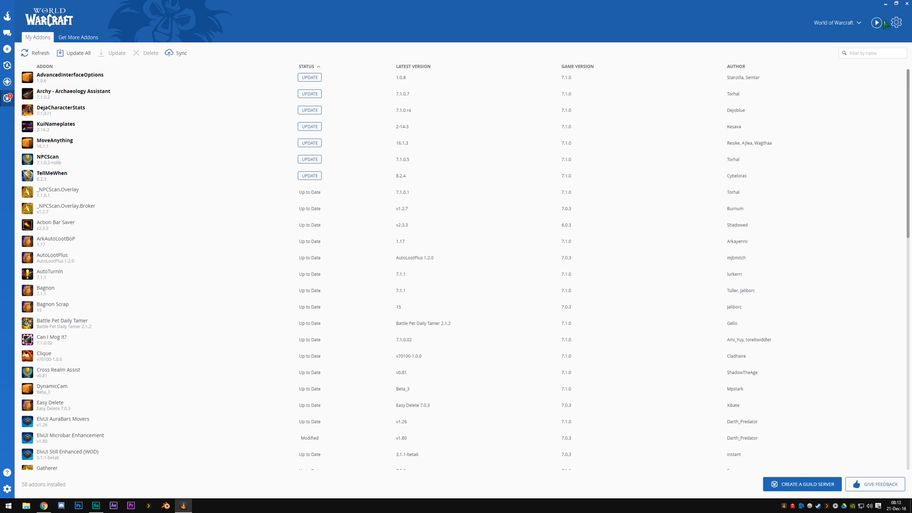
left_click(896, 23)
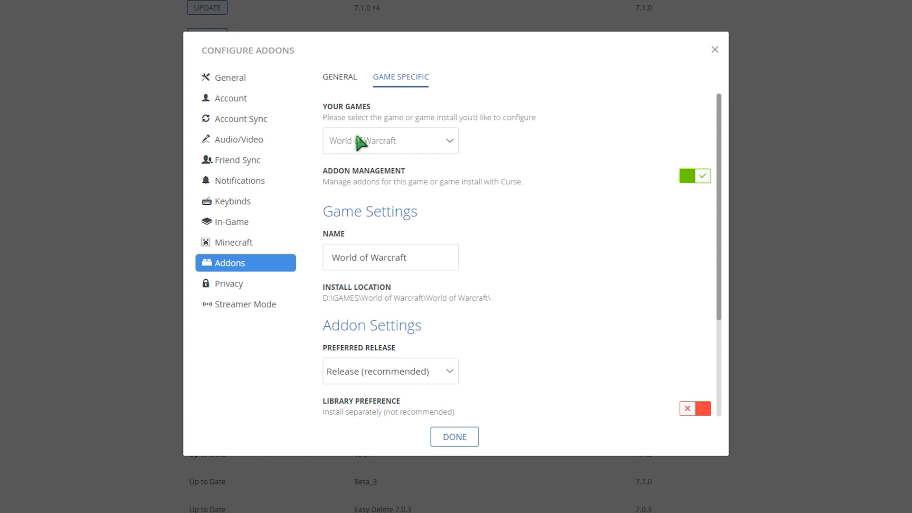
mouse_move(364, 150)
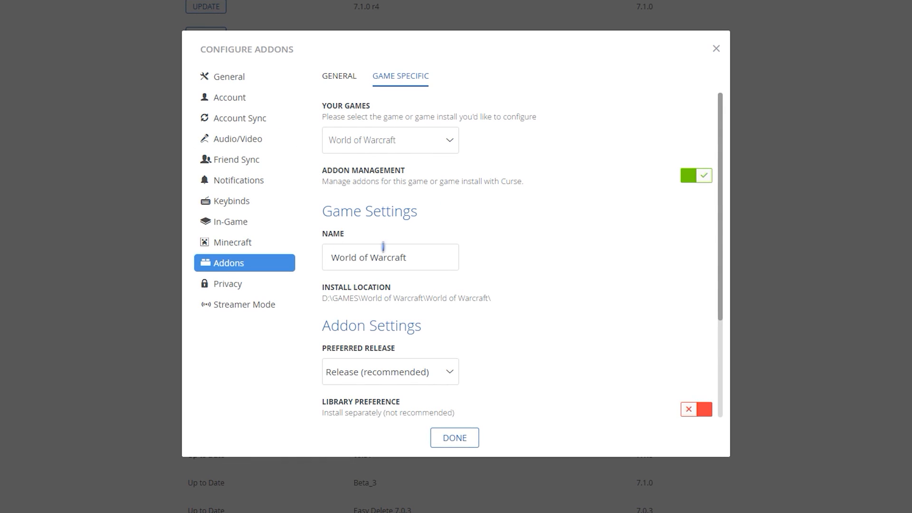
left_click(389, 139)
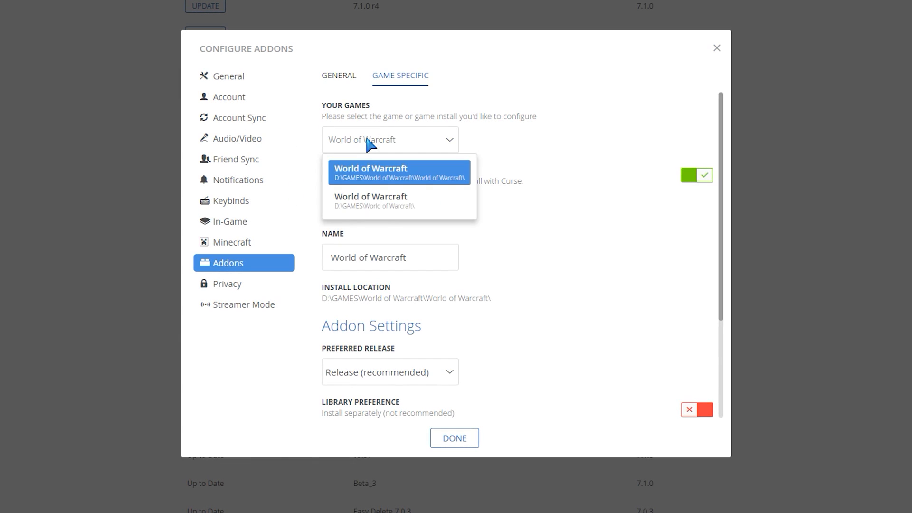
mouse_move(372, 181)
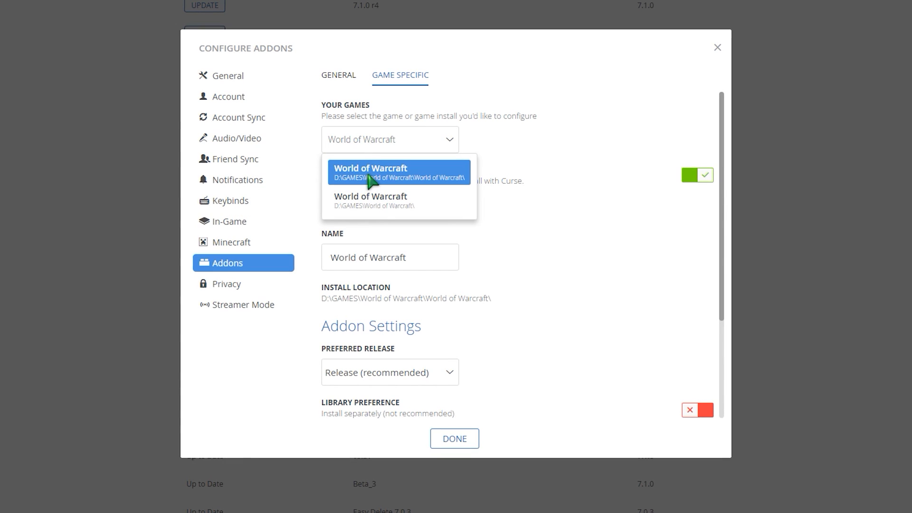
mouse_move(346, 190)
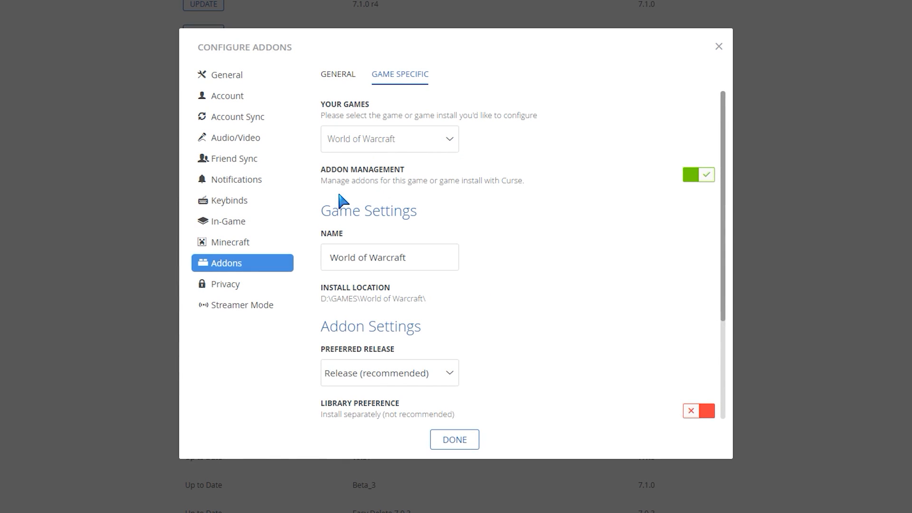
scroll("down", 3)
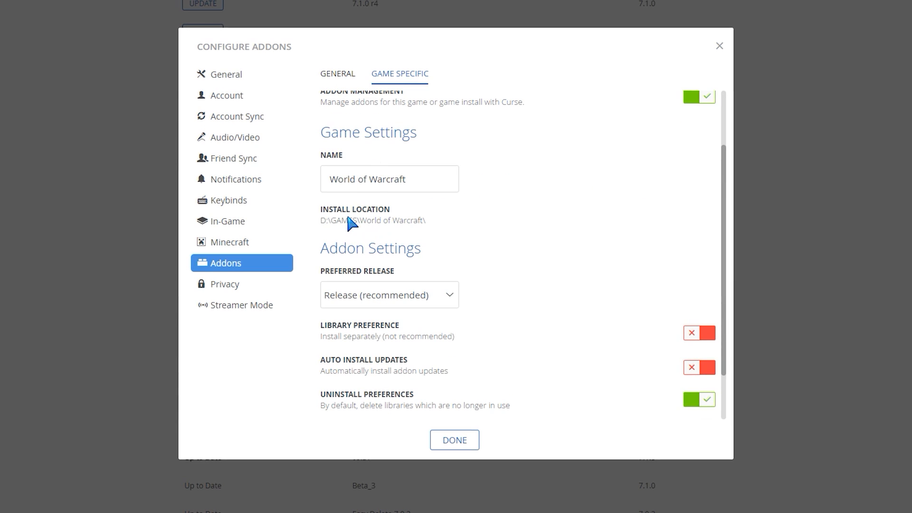
mouse_move(387, 212)
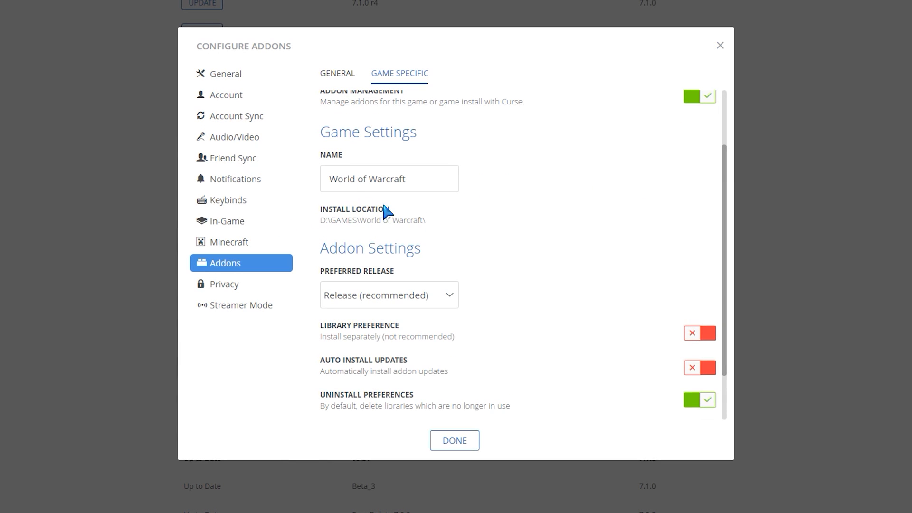
left_click(455, 440)
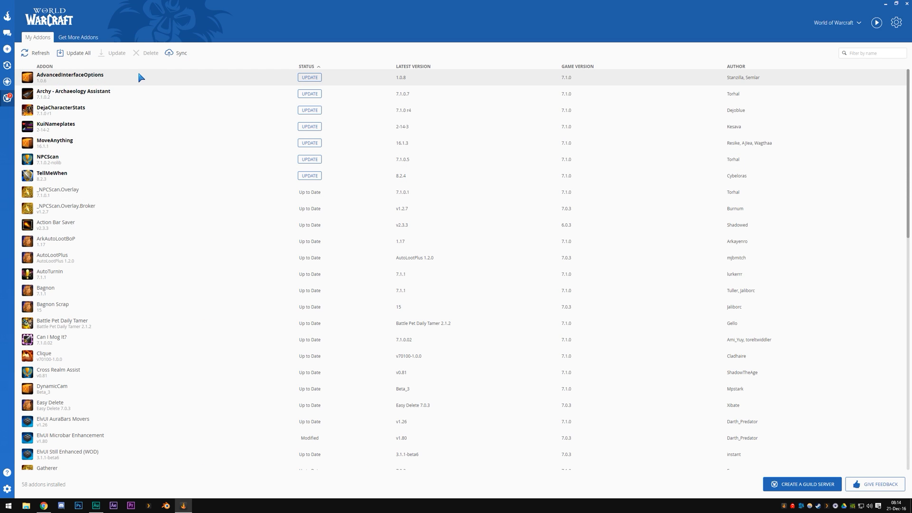
Step: Mark WoW-Pro Guides as Ignored via Modify so Curse stops managing it
scroll("down", 3)
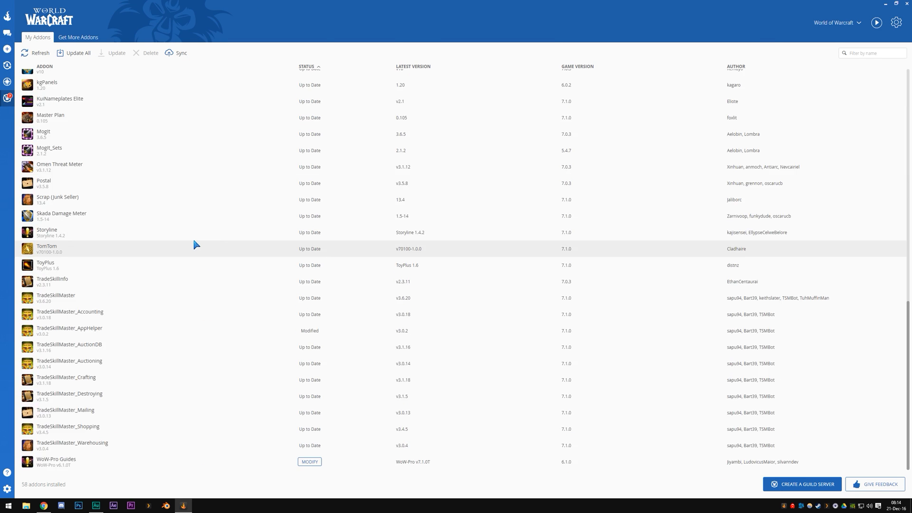
mouse_move(128, 273)
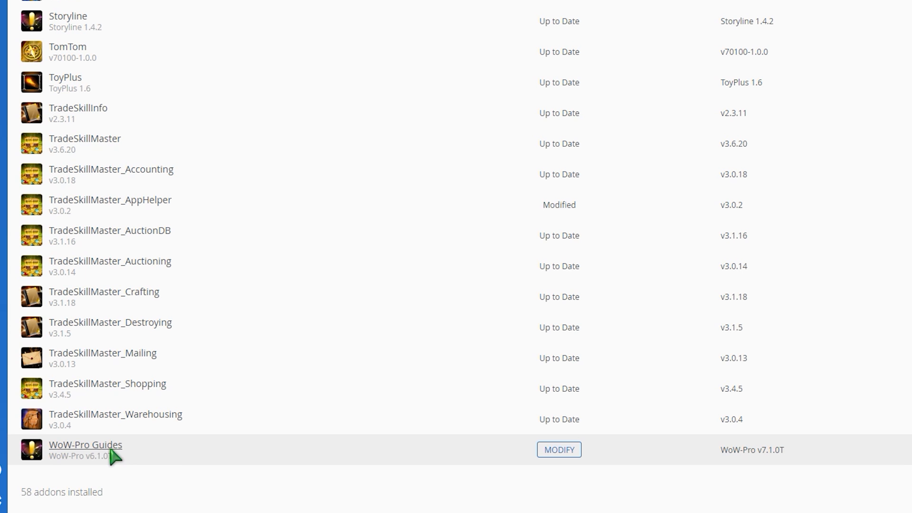
mouse_move(557, 449)
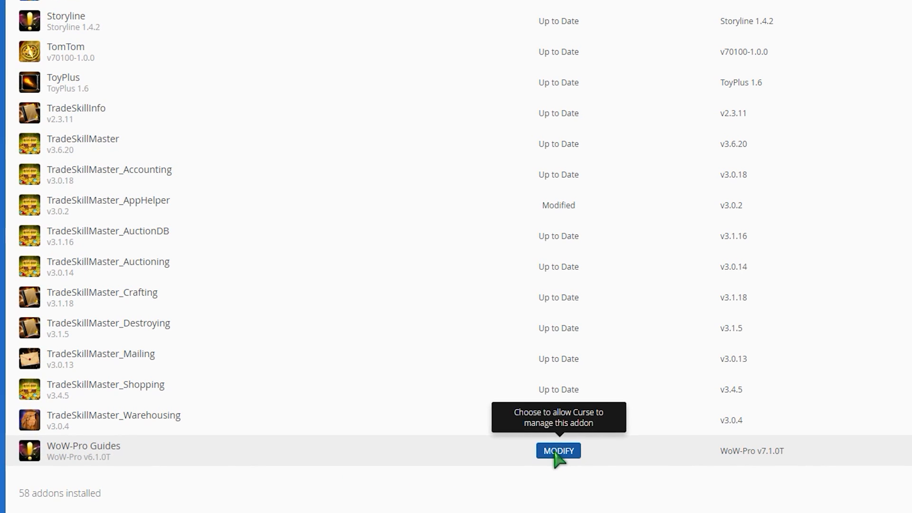
mouse_move(544, 162)
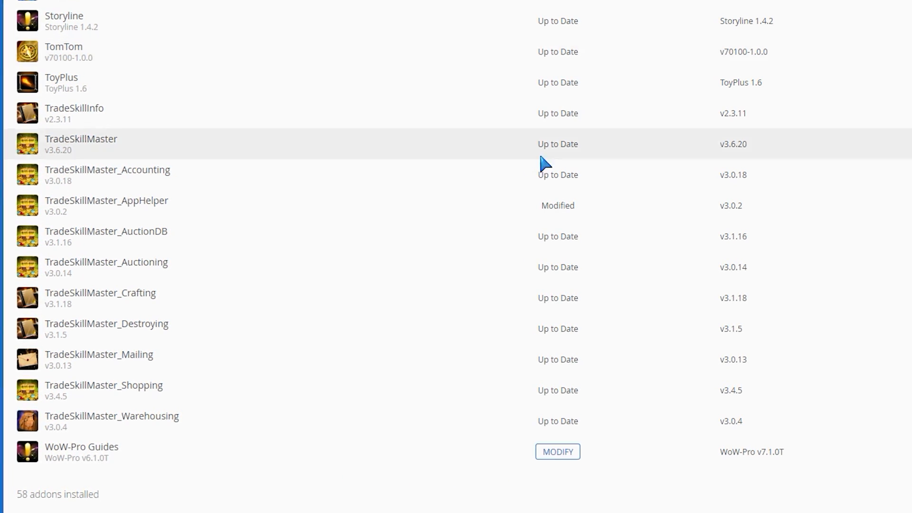
mouse_move(76, 454)
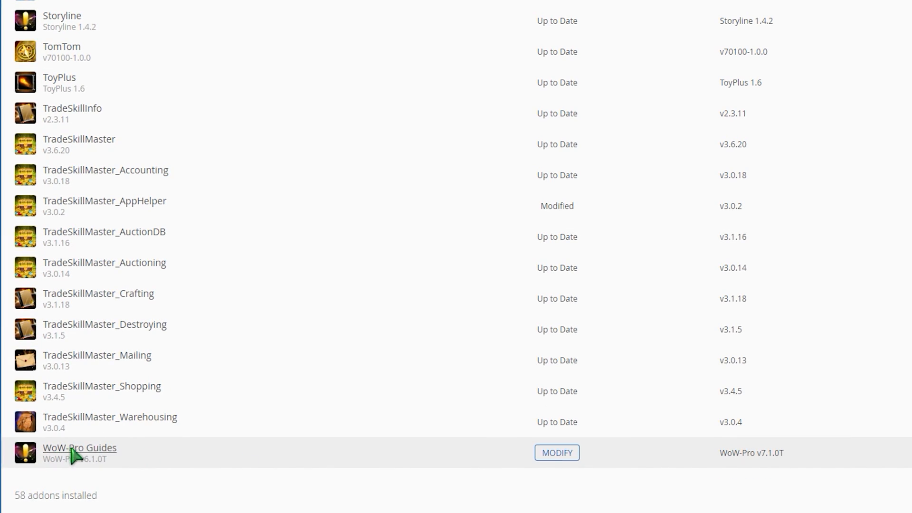
mouse_move(545, 422)
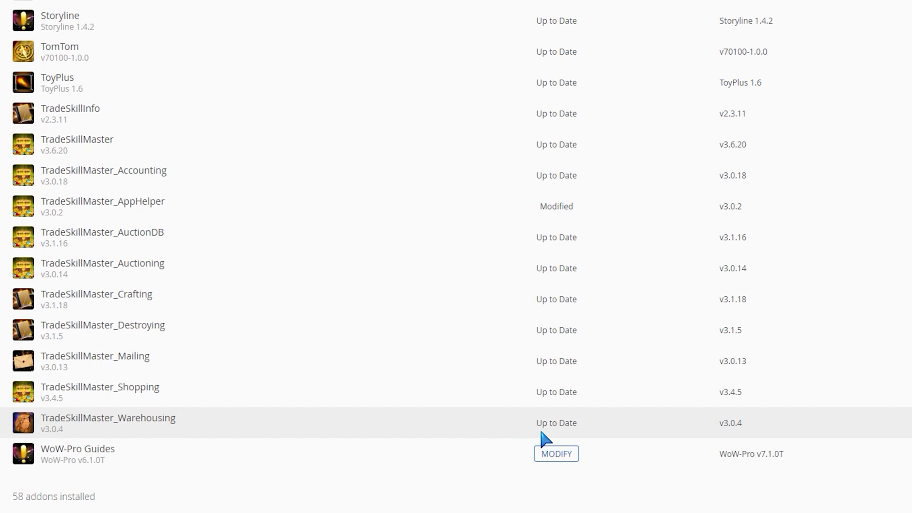
left_click(555, 454)
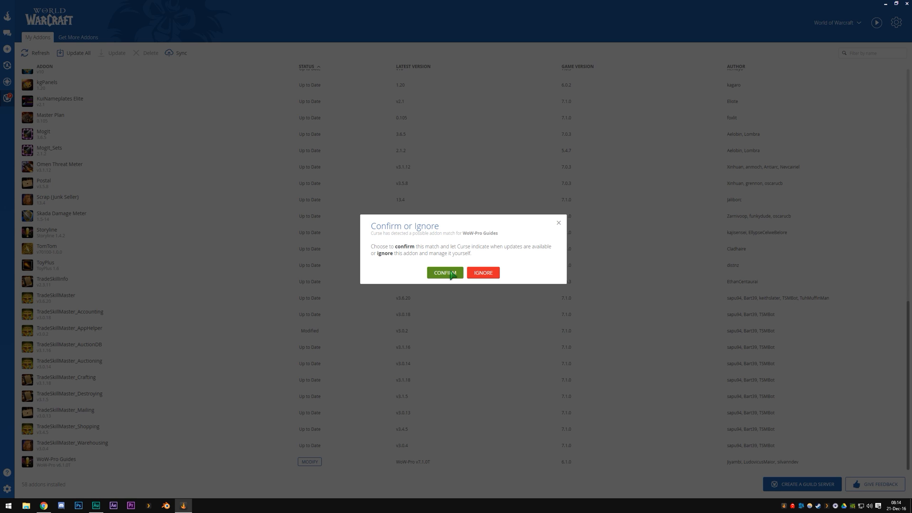
left_click(482, 273)
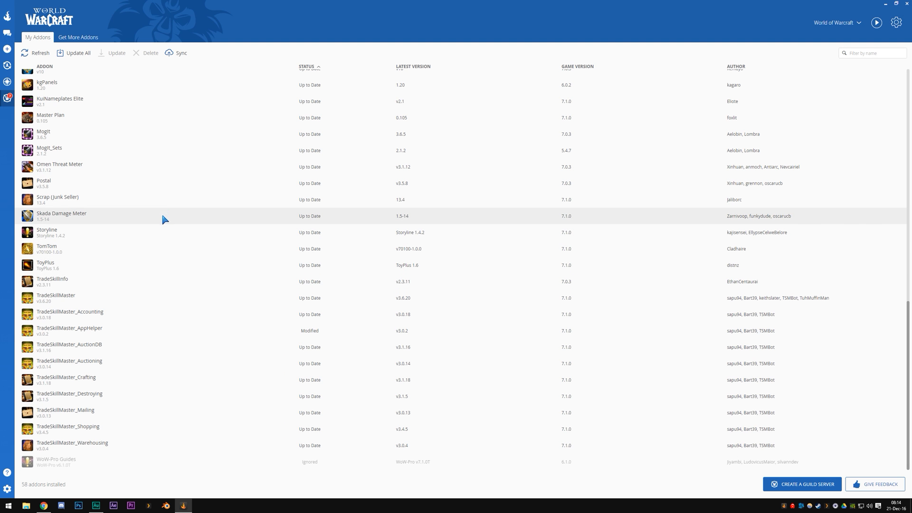
mouse_move(115, 419)
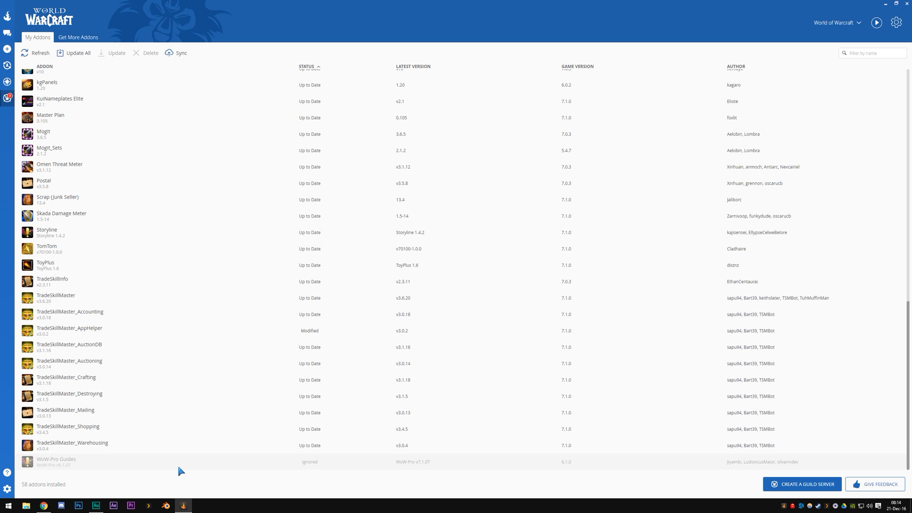
mouse_move(265, 465)
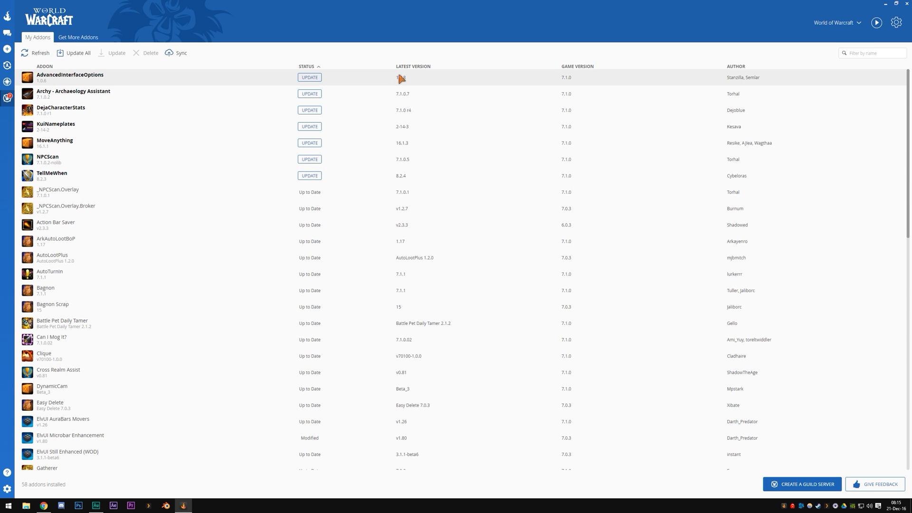
Step: Update All outdated addons in My Addons, then show the Get More Addons catalog
left_click(309, 77)
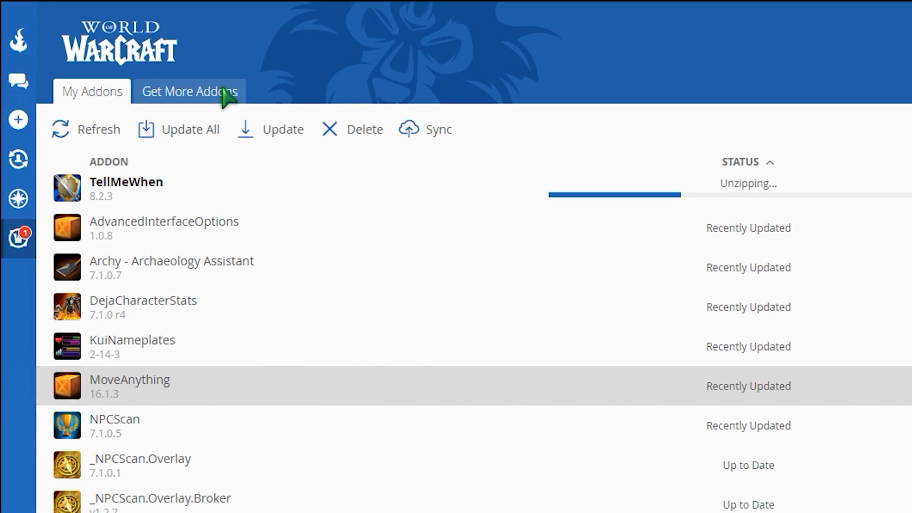
left_click(187, 91)
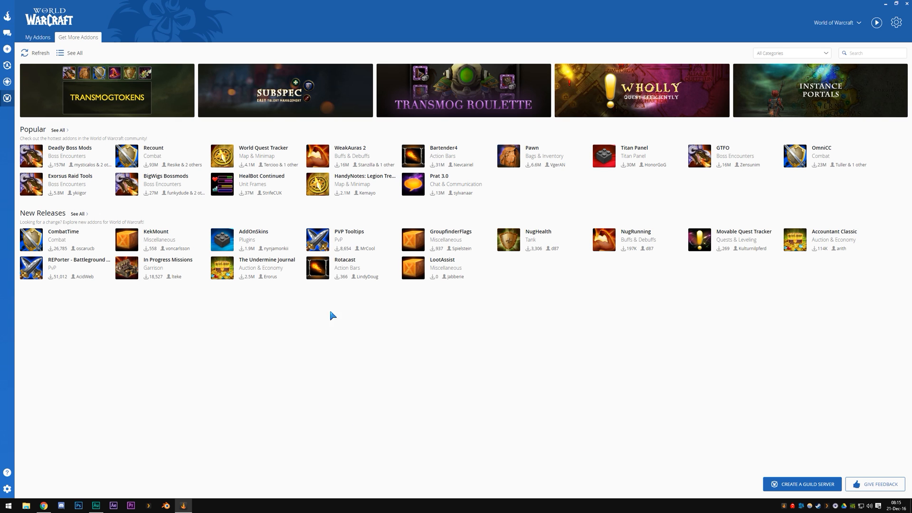
mouse_move(155, 152)
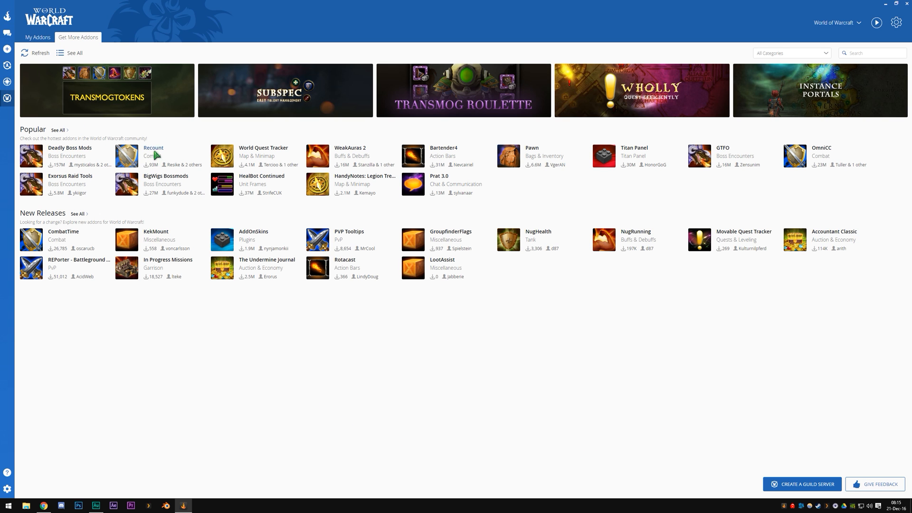
Step: Install Recount from the Popular list, confirm 59 installed addons, and return to the catalog
left_click(153, 147)
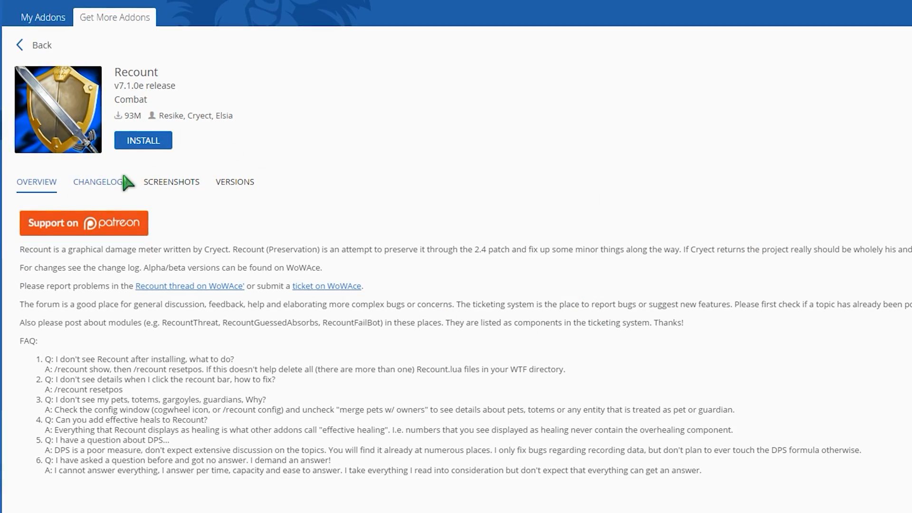
left_click(144, 141)
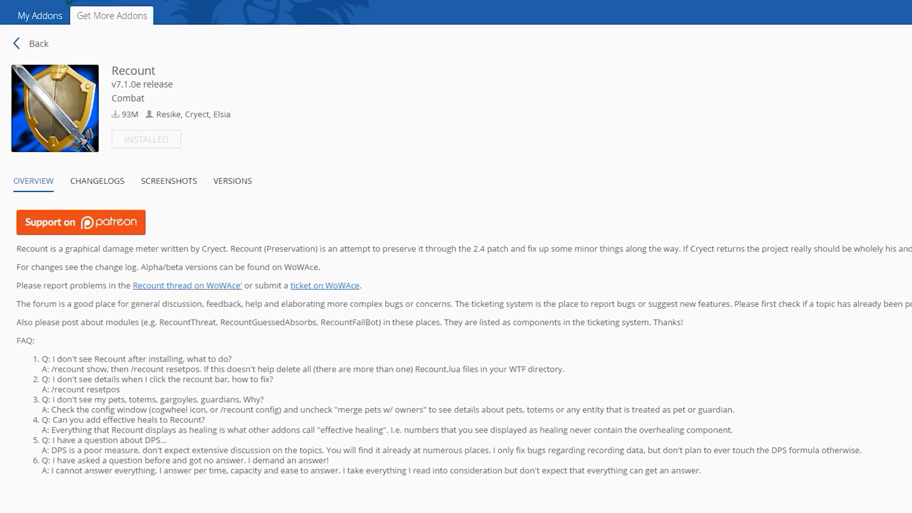
left_click(37, 37)
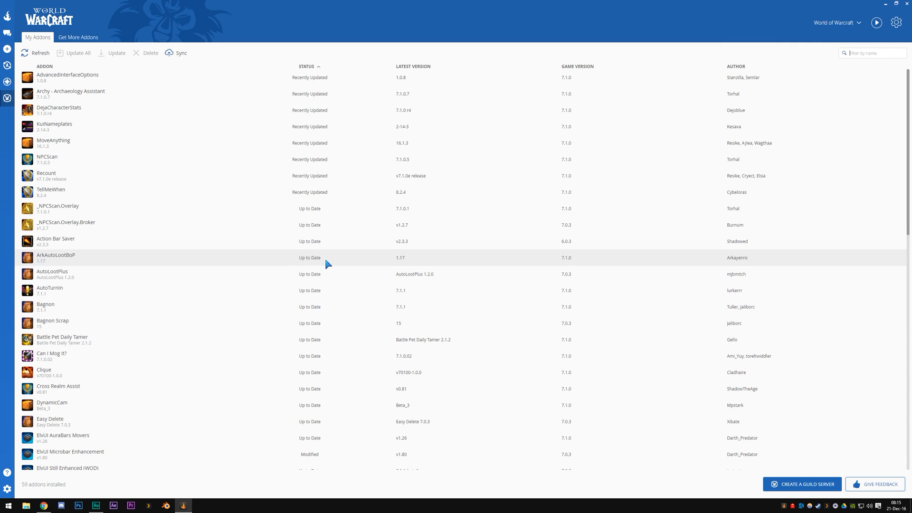
left_click(78, 37)
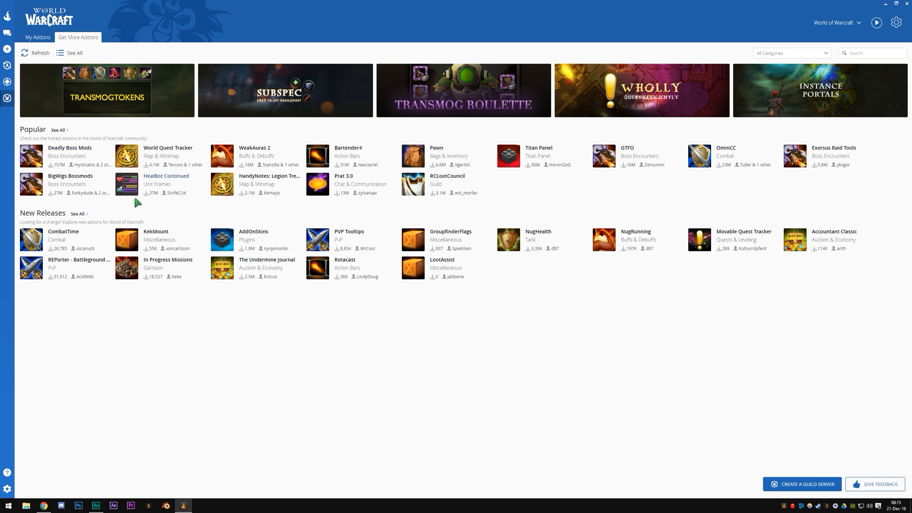
mouse_move(735, 504)
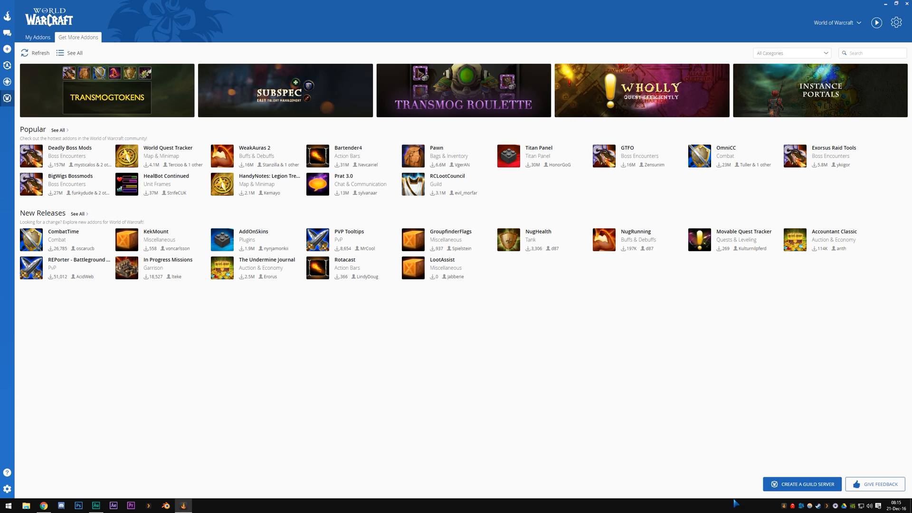
mouse_move(805, 504)
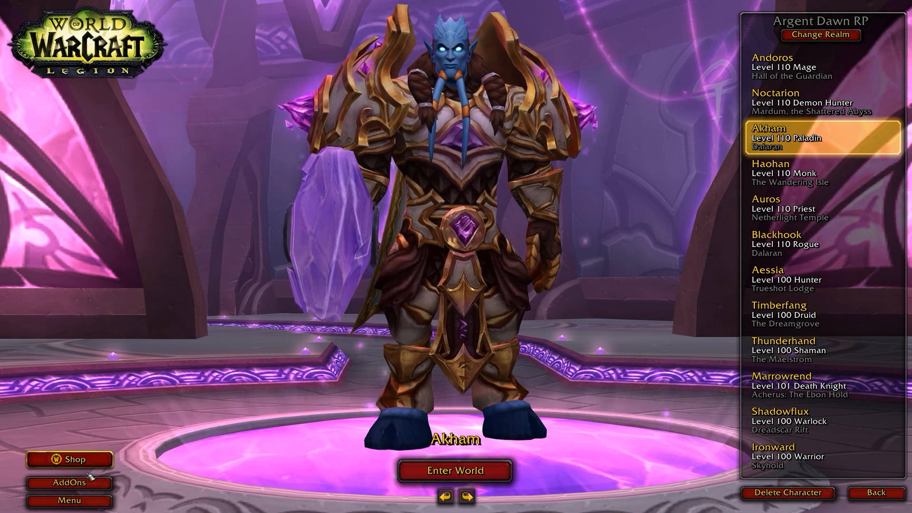
mouse_move(68, 482)
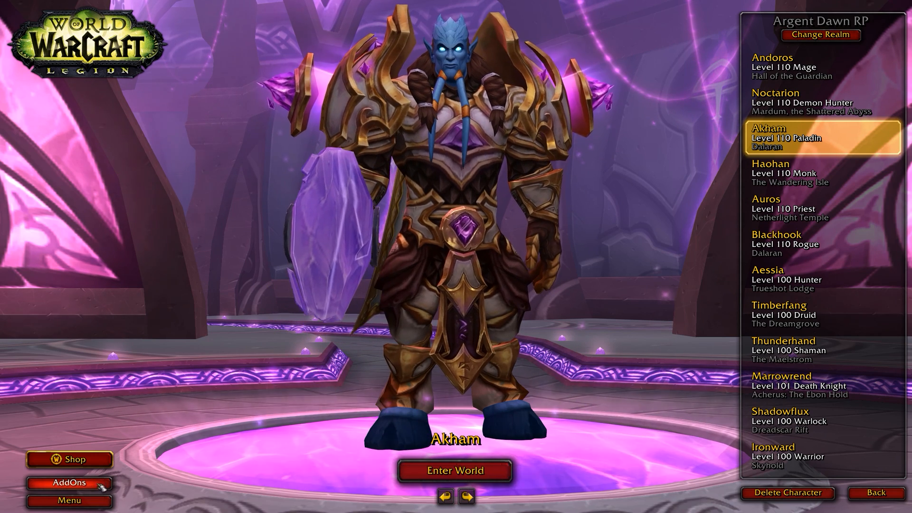
Step: Show the AddOn List from the character selection screen's AddOns button
left_click(69, 483)
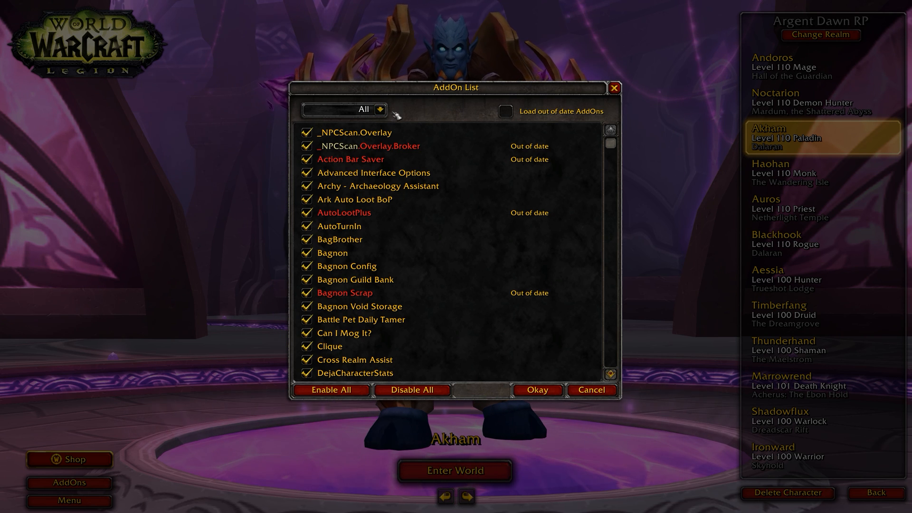
Step: Set the AddOn List to All characters after viewing Noctarion, tick 'Load out of date AddOns', and review the list
left_click(371, 109)
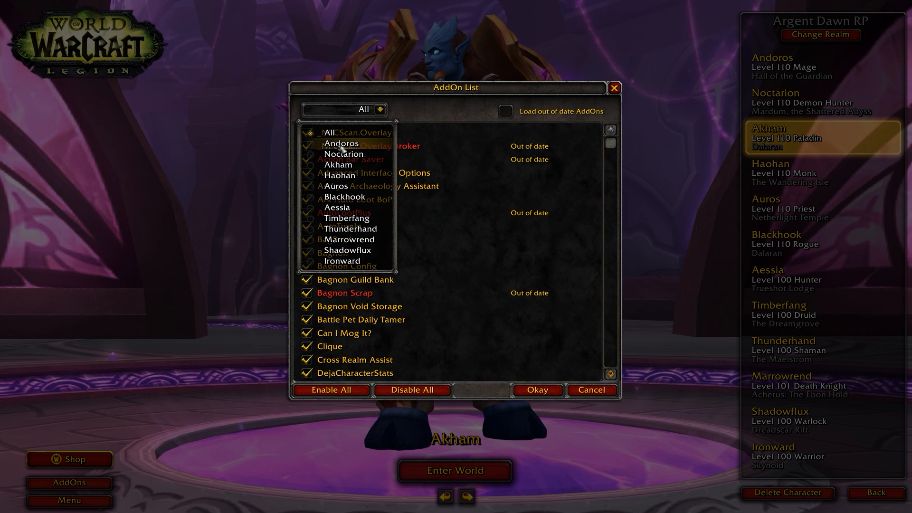
left_click(343, 144)
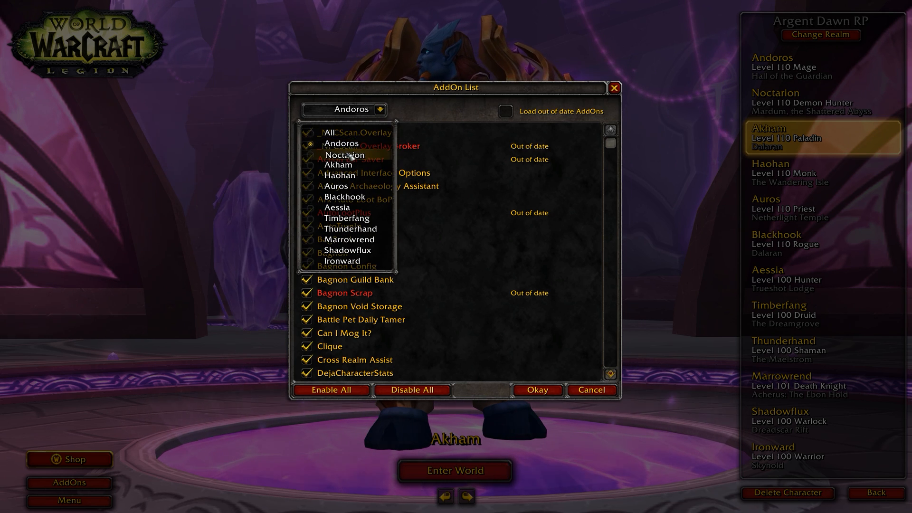
left_click(344, 154)
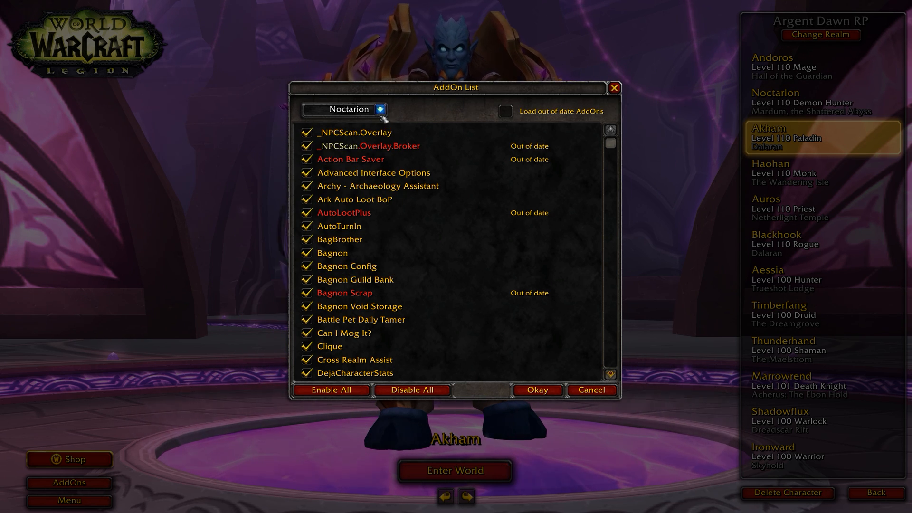
left_click(357, 109)
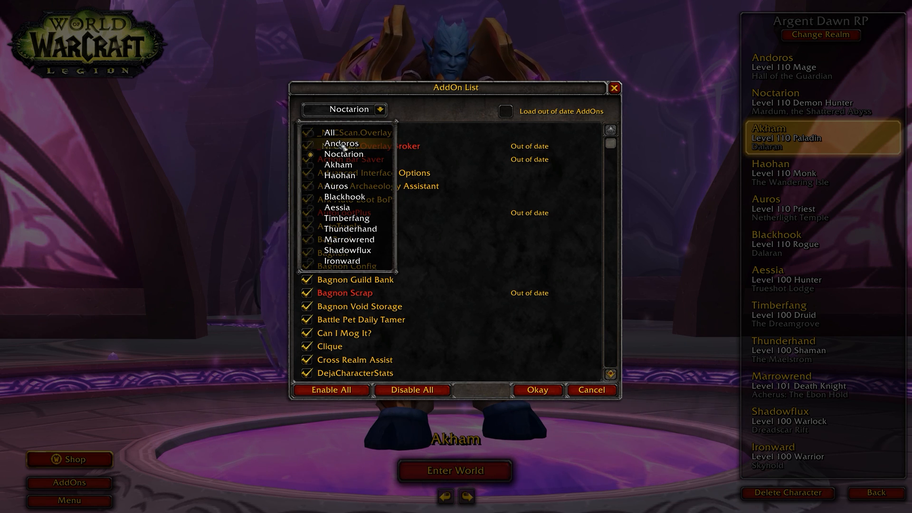
left_click(332, 132)
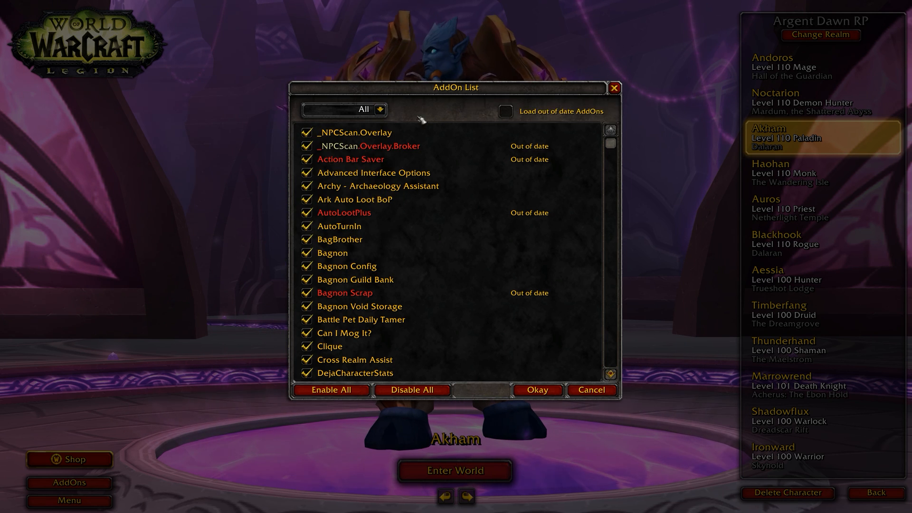
mouse_move(510, 154)
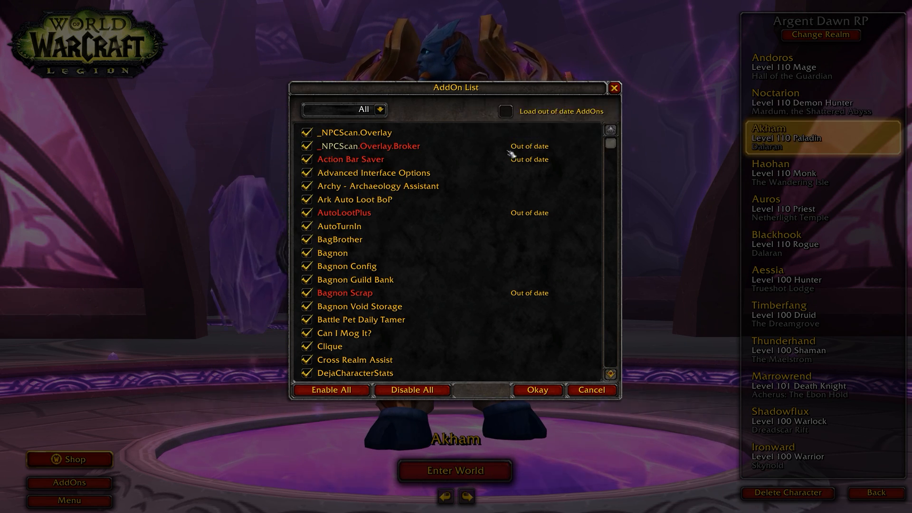
left_click(506, 112)
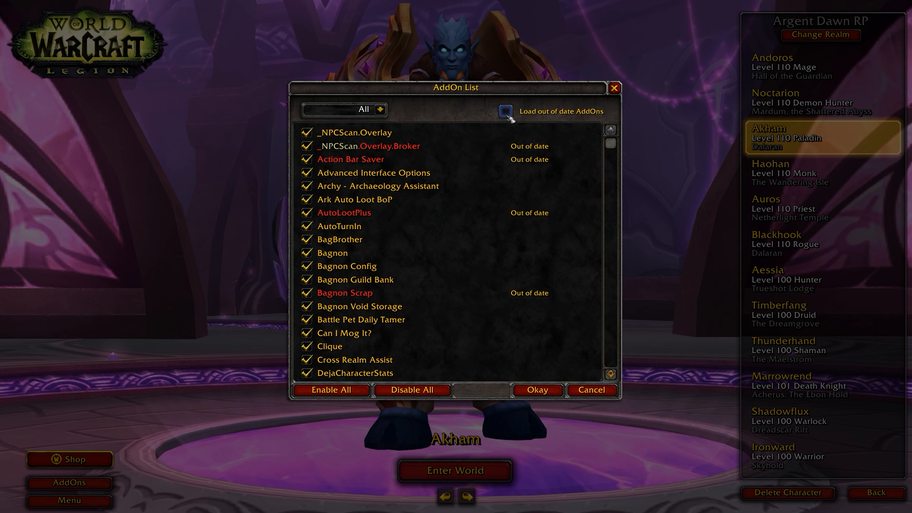
mouse_move(368, 146)
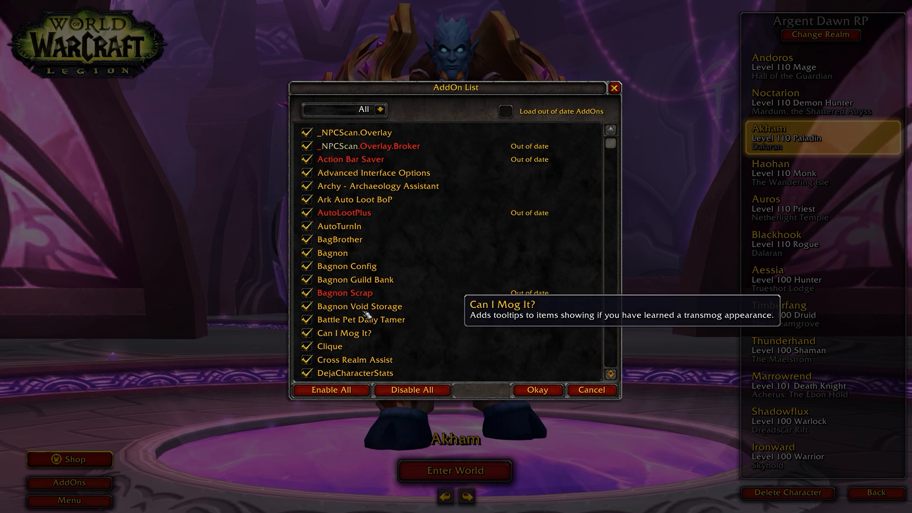
mouse_move(324, 188)
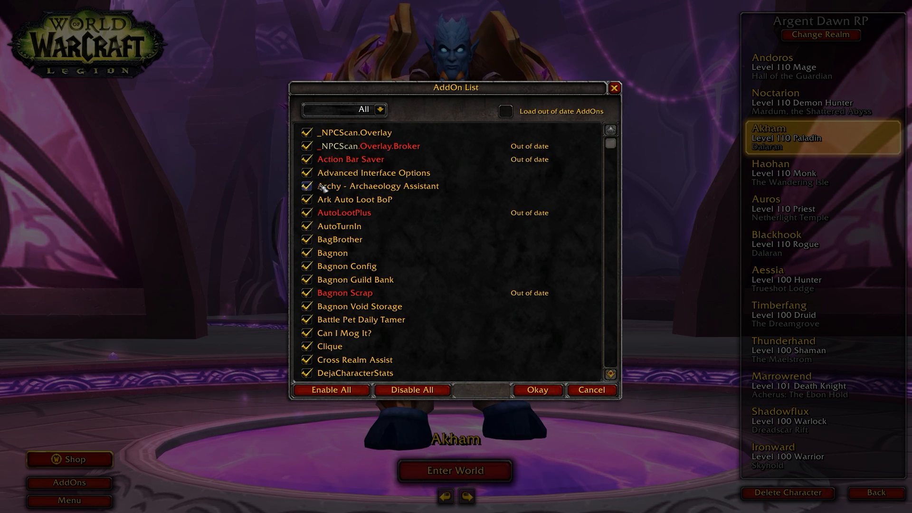
scroll("down", 3)
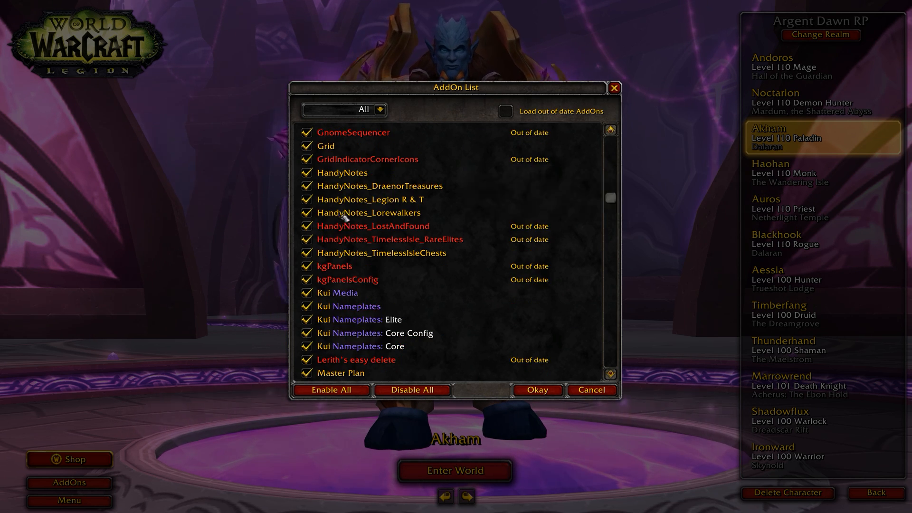
scroll("up", 3)
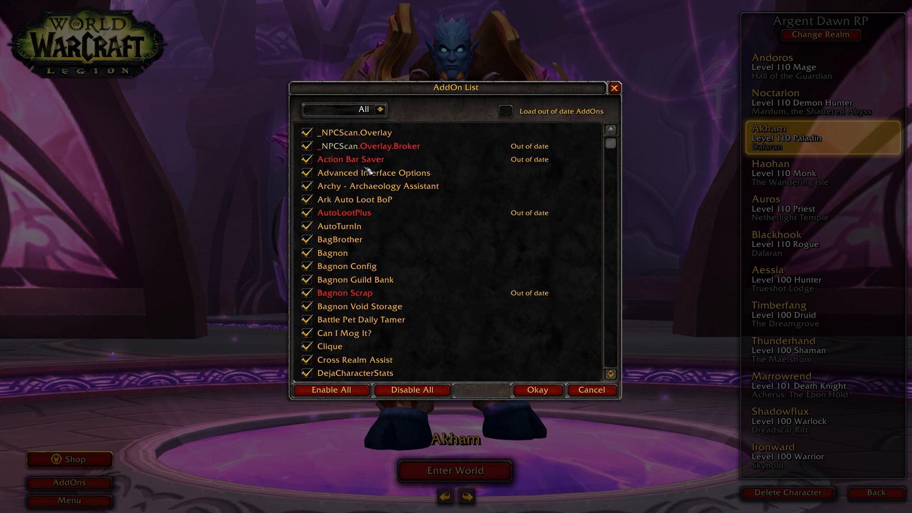
mouse_move(368, 146)
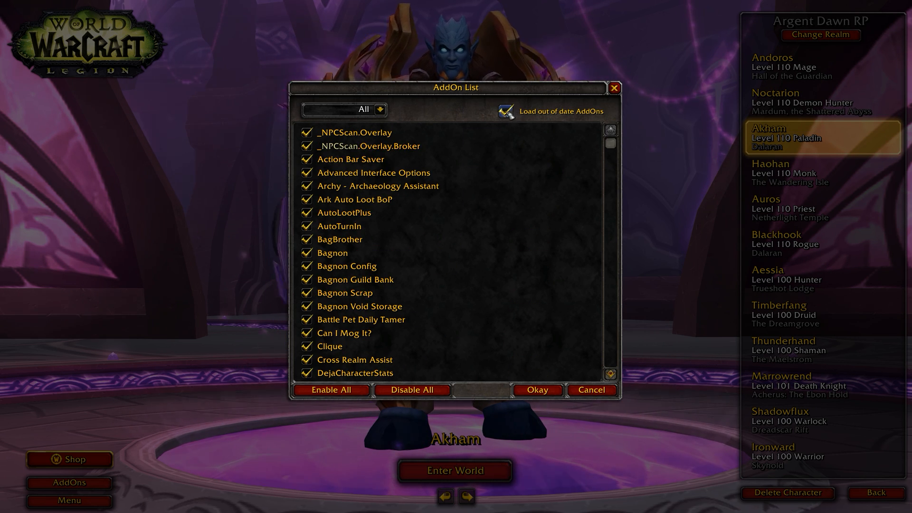
left_click(506, 111)
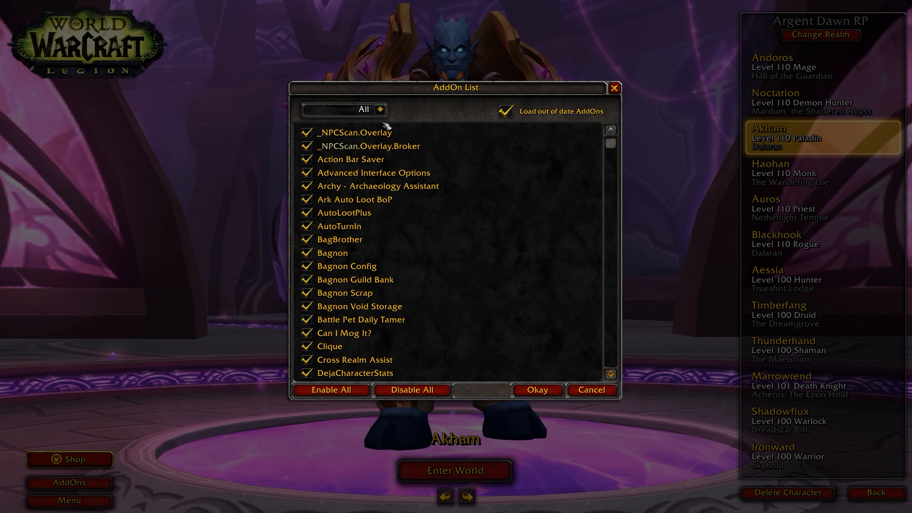
mouse_move(344, 212)
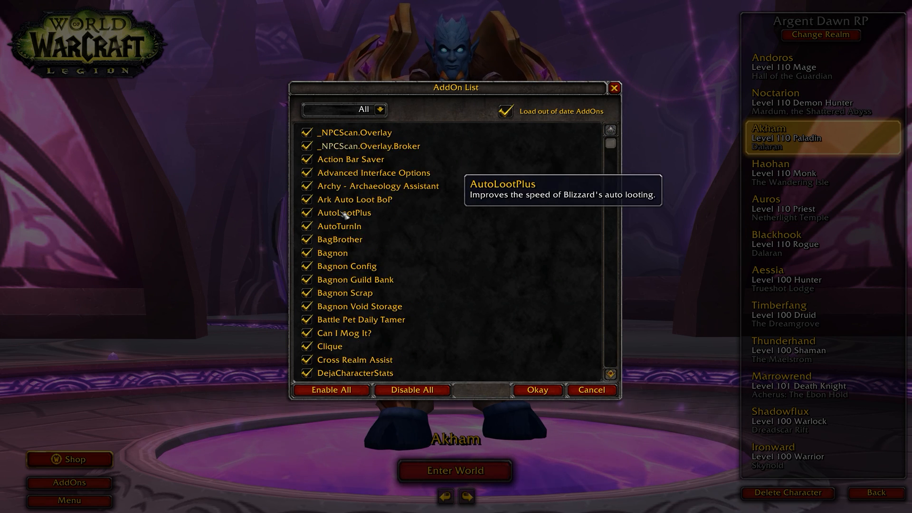
scroll("down", 3)
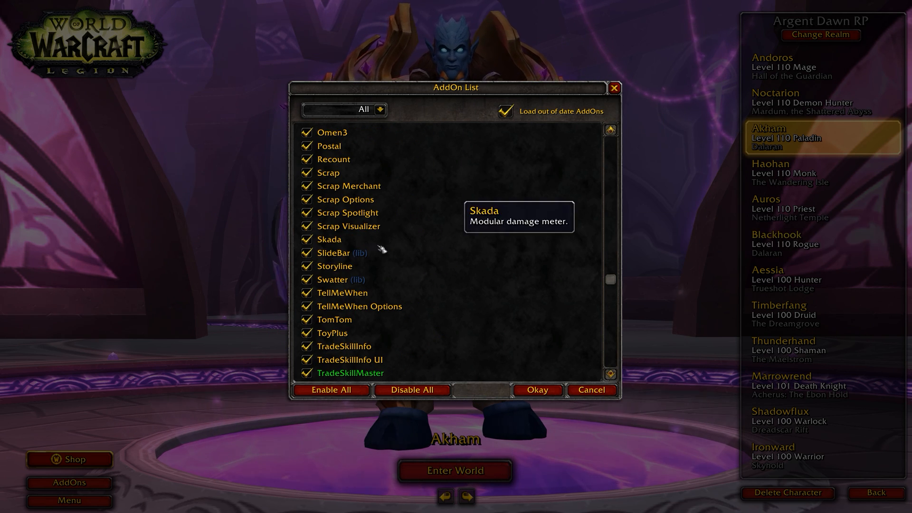
scroll("up", 3)
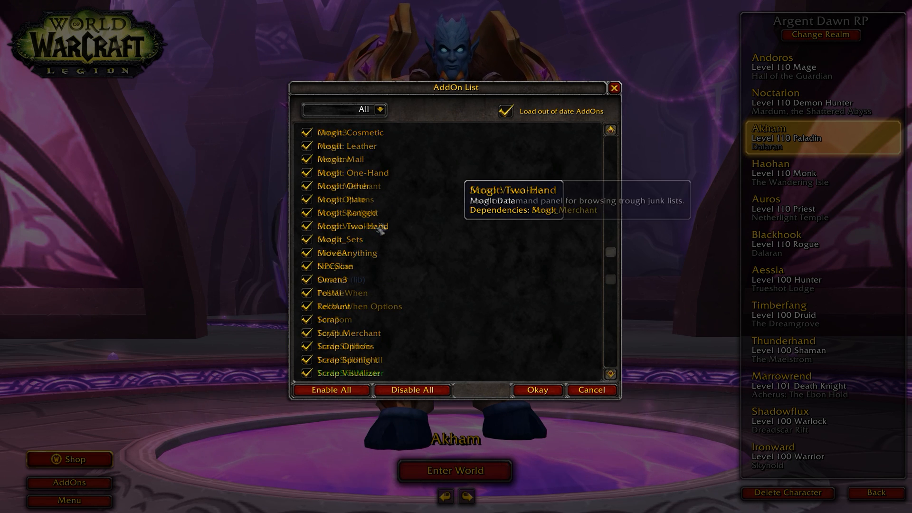
scroll("down", 3)
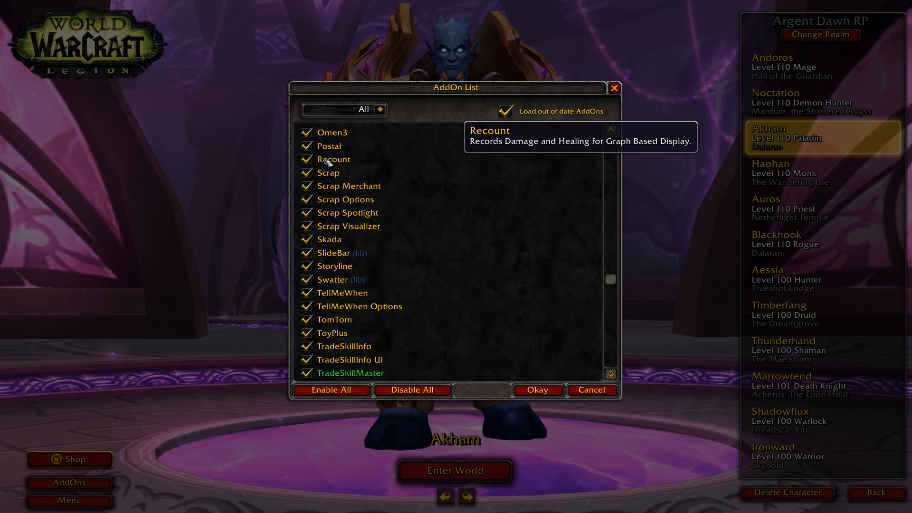
left_click(307, 159)
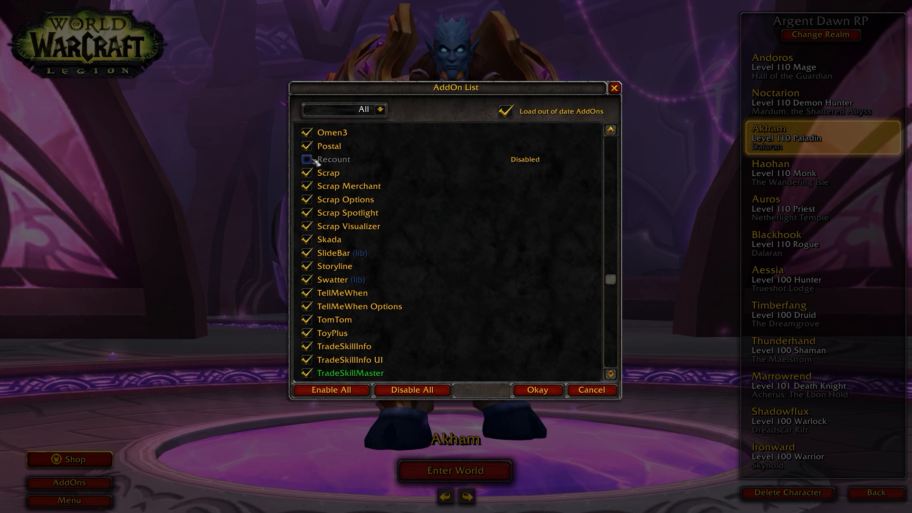
left_click(308, 159)
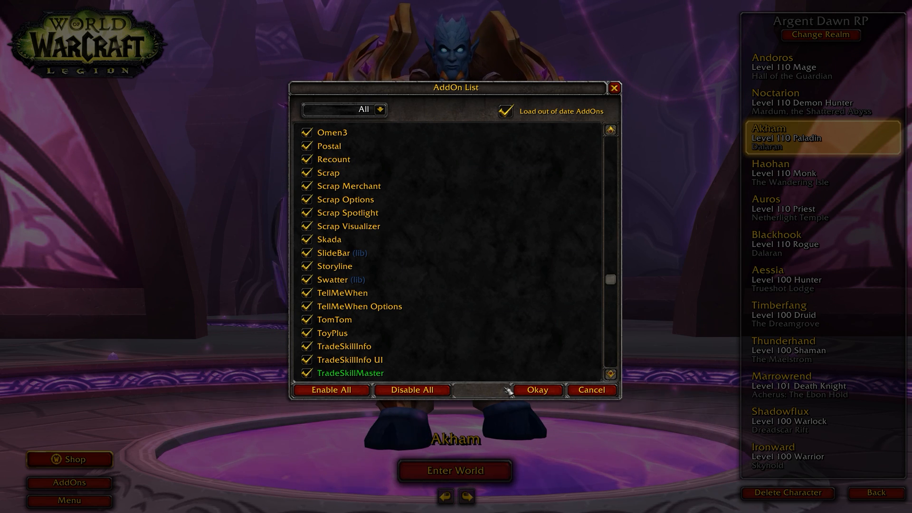
scroll("up", 3)
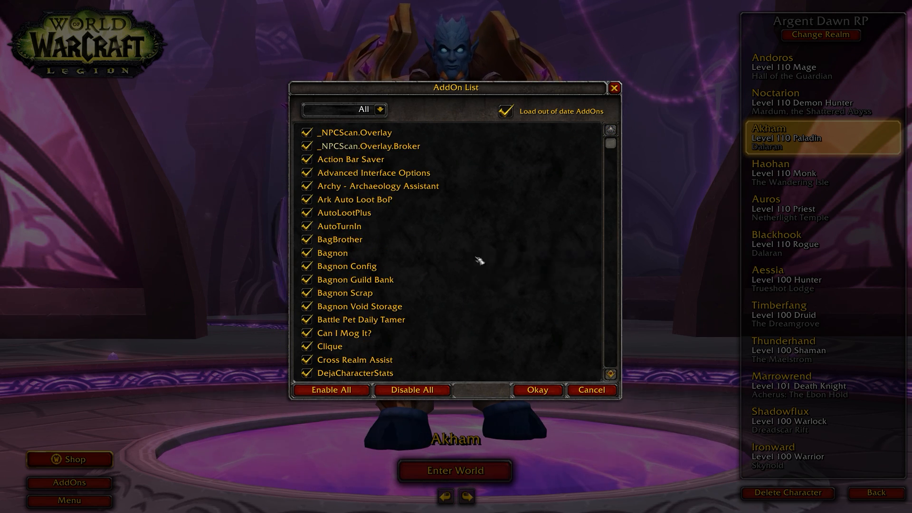
left_click(536, 390)
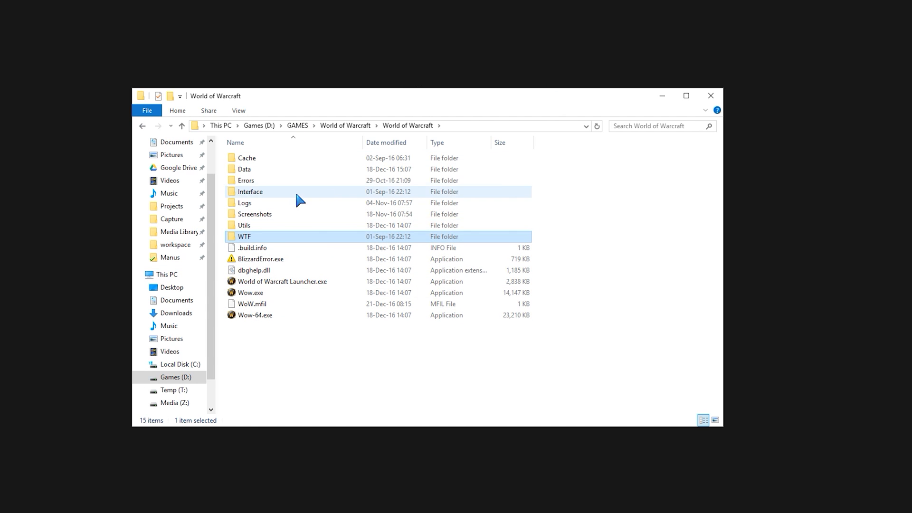
Step: Browse the WTF and Interface folders, then review Curse's My Addons list before returning to WoW
double_click(244, 236)
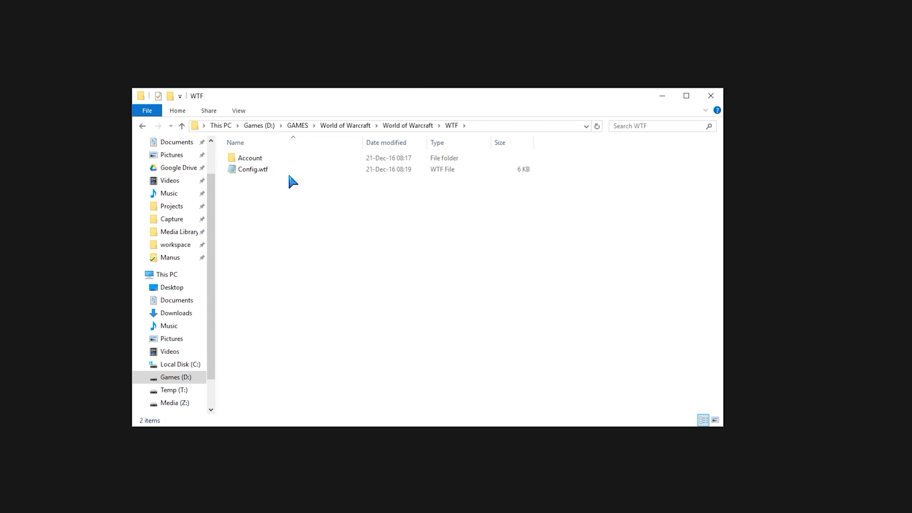
mouse_move(409, 125)
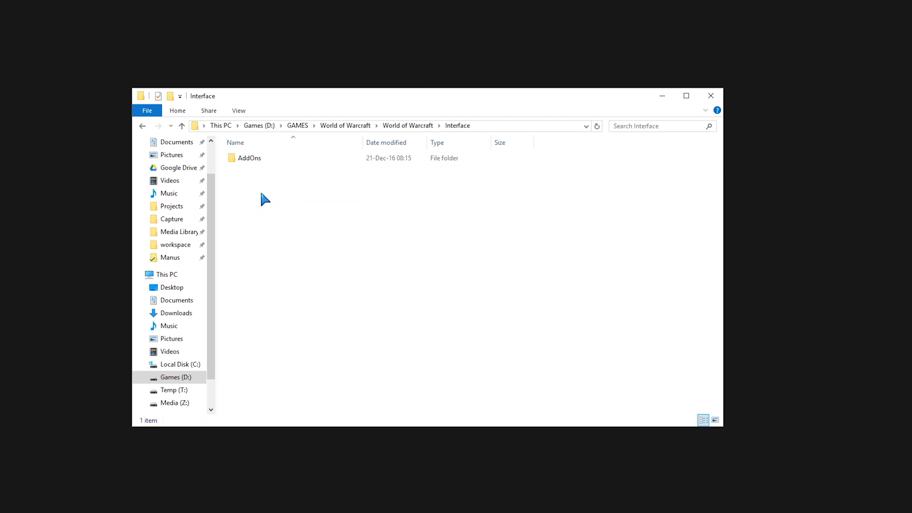
double_click(249, 158)
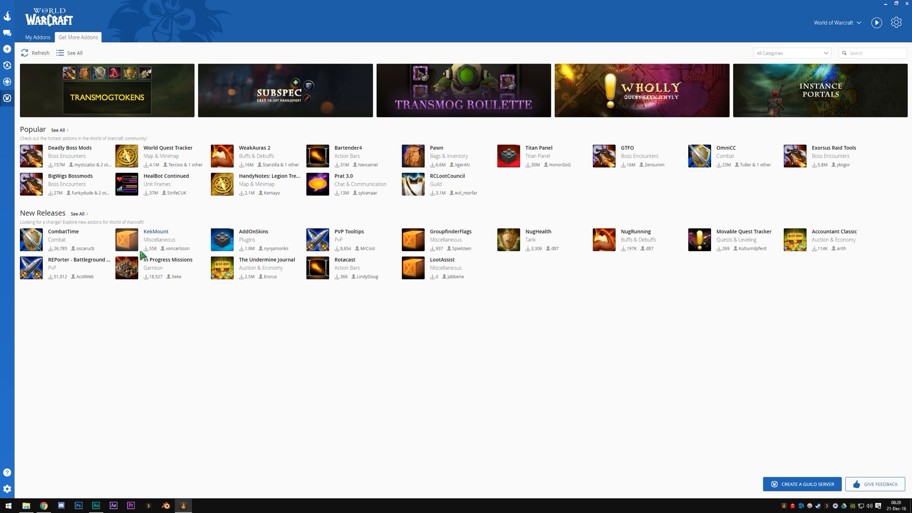
left_click(37, 37)
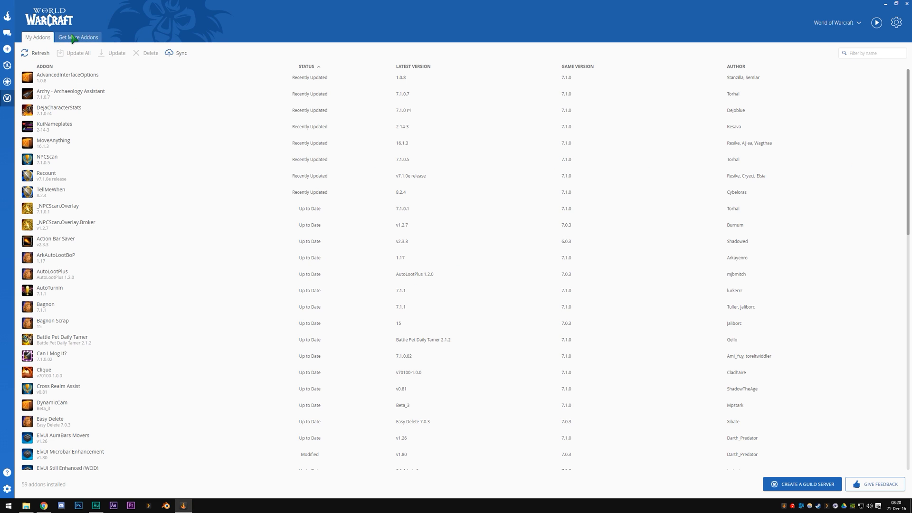
scroll("down", 3)
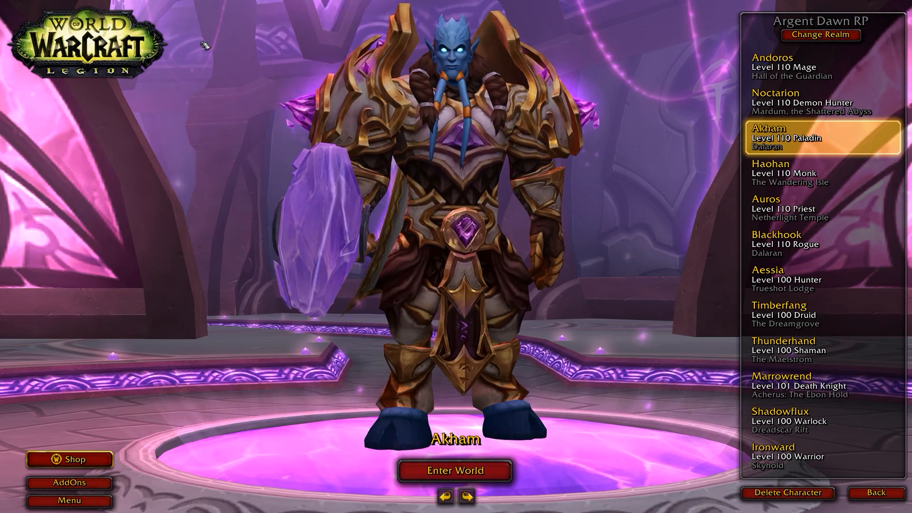
mouse_move(227, 112)
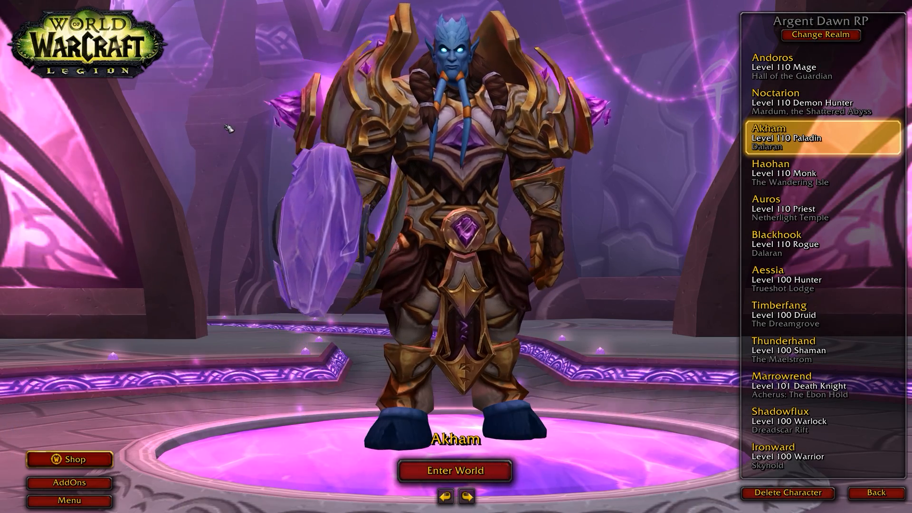